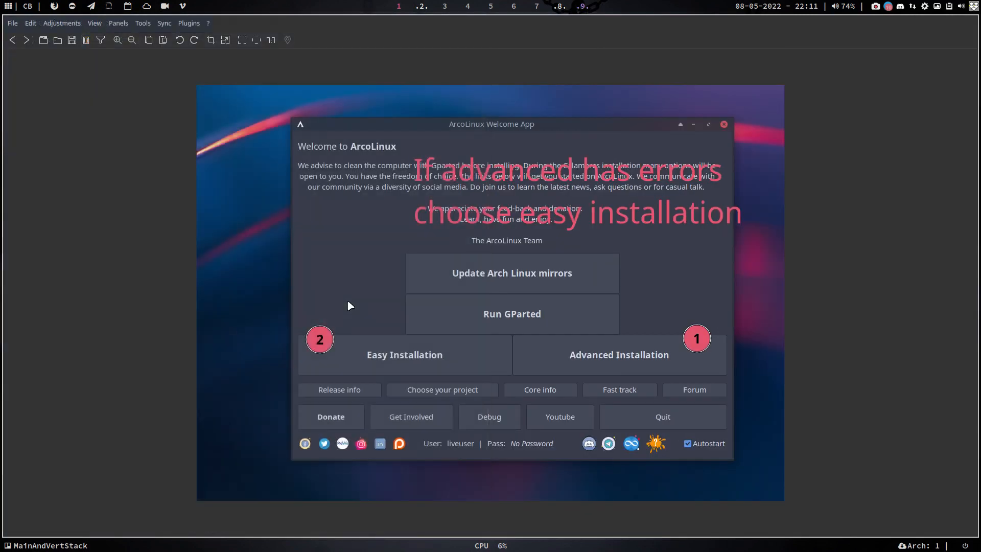
pyautogui.moveTo(580, 185)
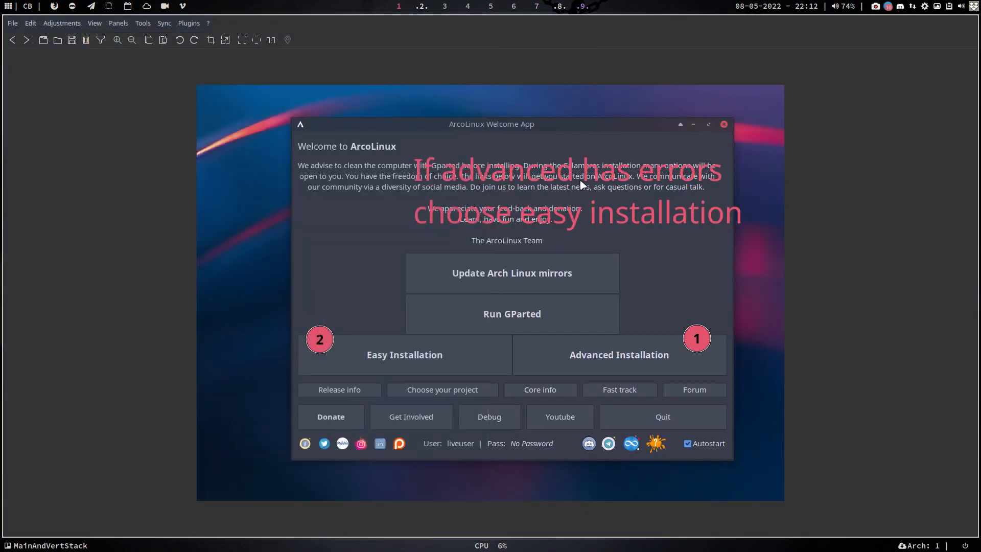
pyautogui.moveTo(455, 221)
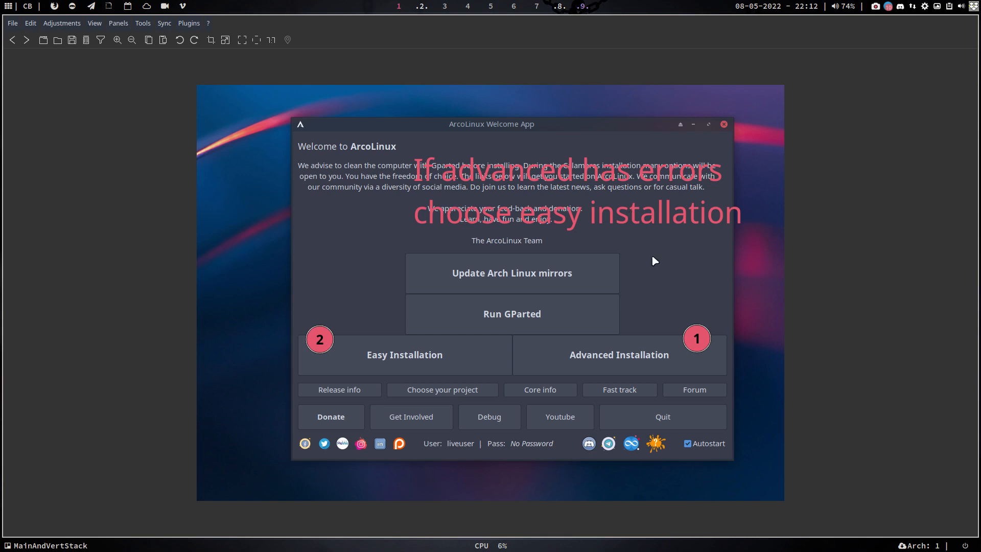
pyautogui.moveTo(619, 373)
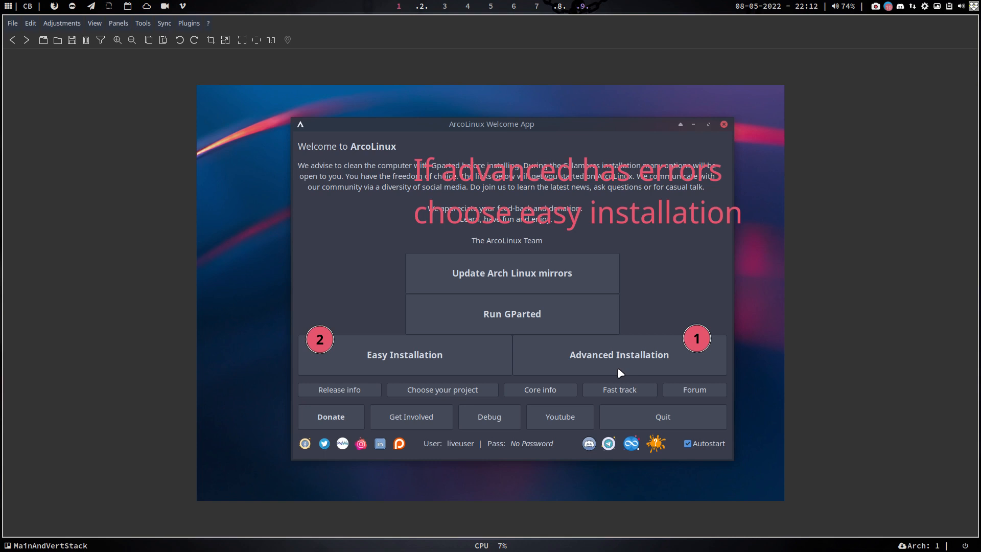
pyautogui.moveTo(351, 69)
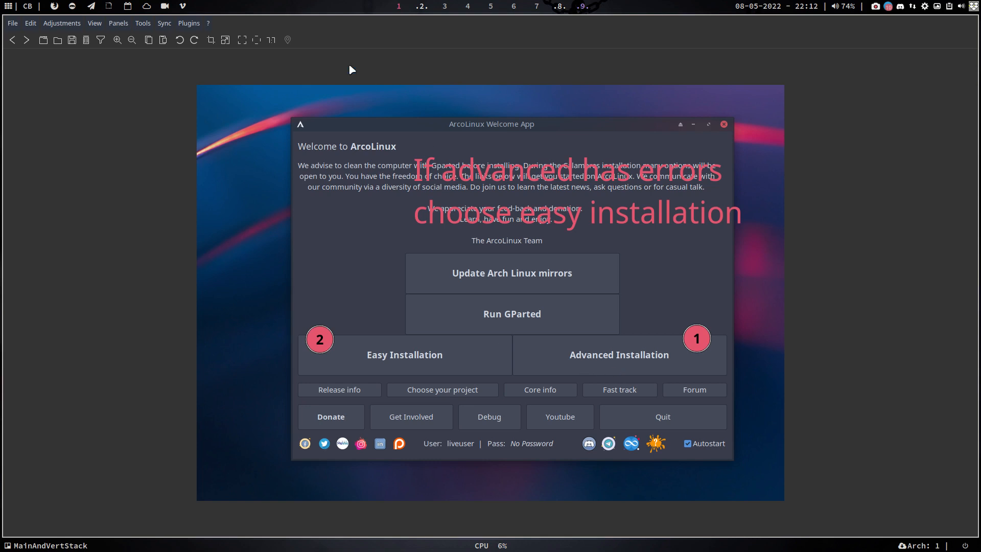
pyautogui.moveTo(384, 41)
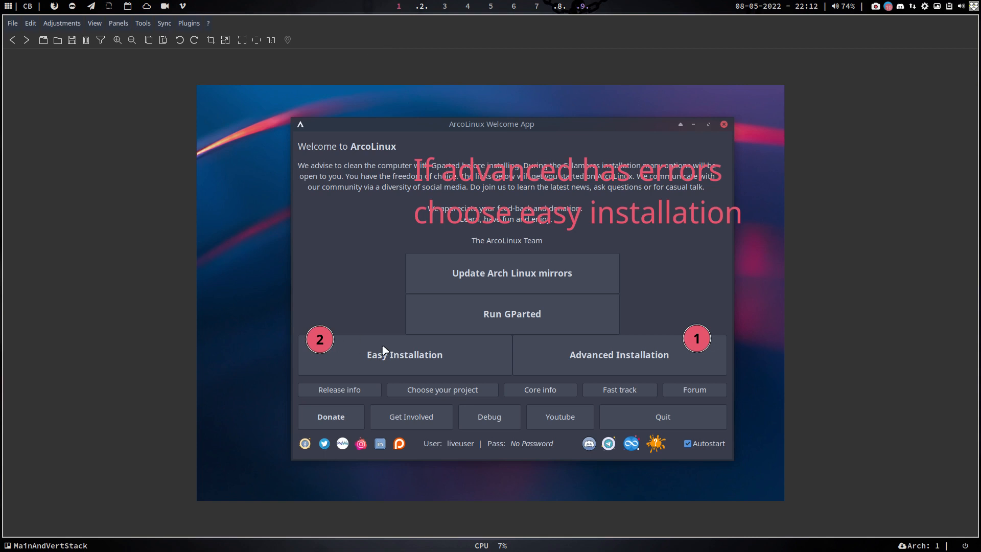
pyautogui.moveTo(399, 358)
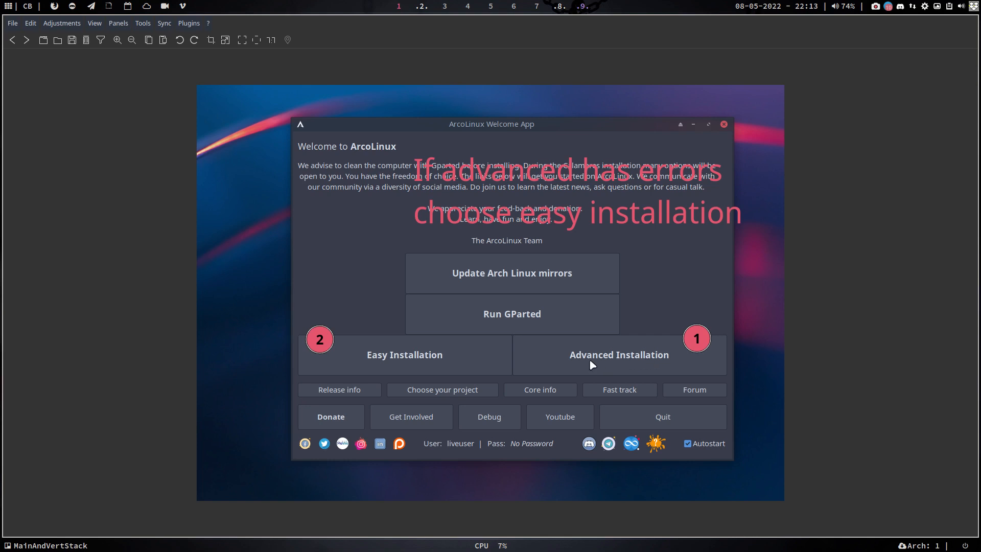
pyautogui.moveTo(637, 367)
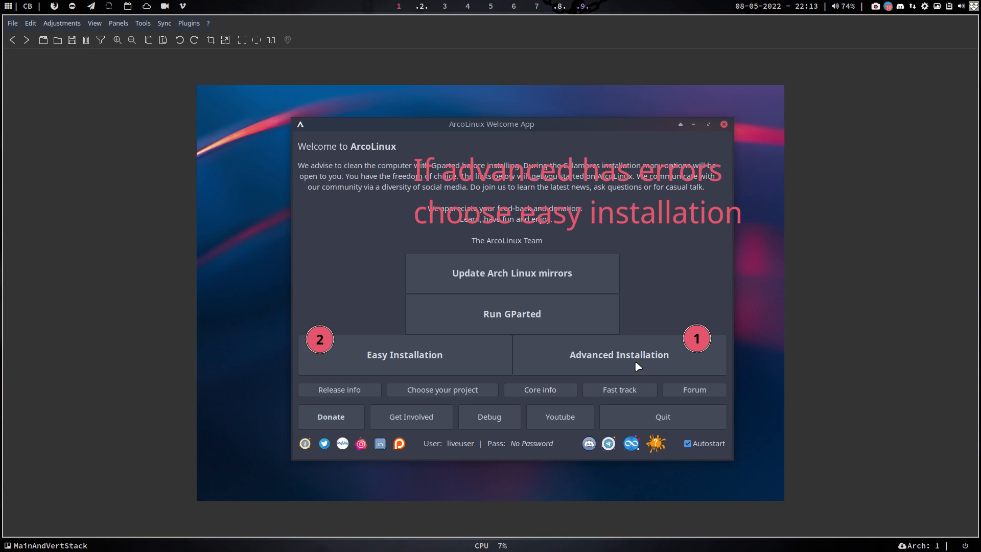
pyautogui.moveTo(582, 368)
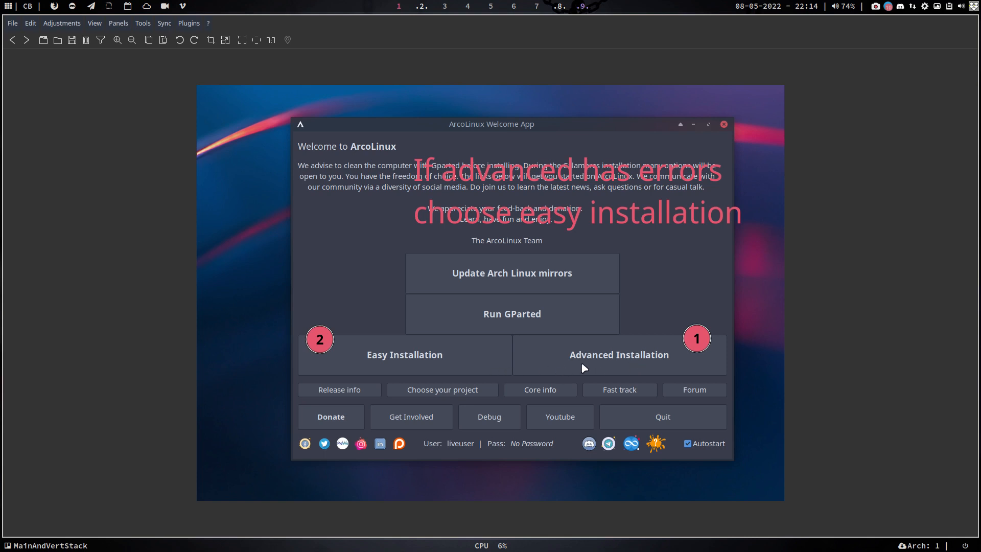
pyautogui.moveTo(453, 366)
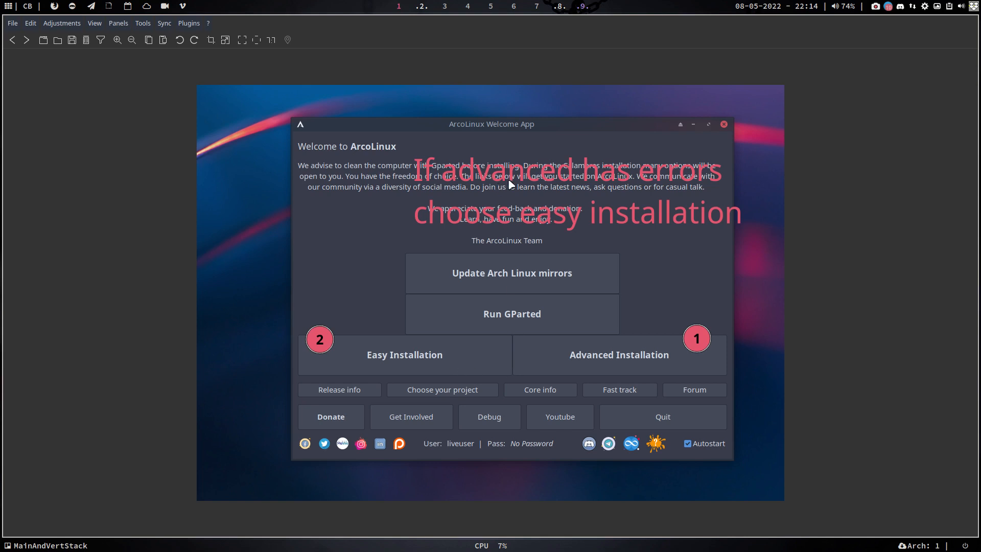
pyautogui.moveTo(555, 216)
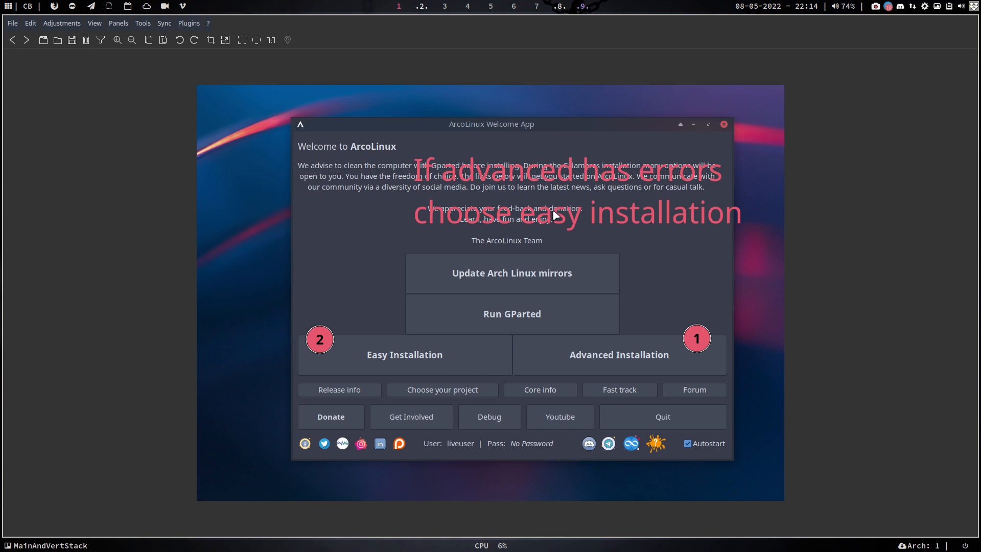
pyautogui.moveTo(620, 361)
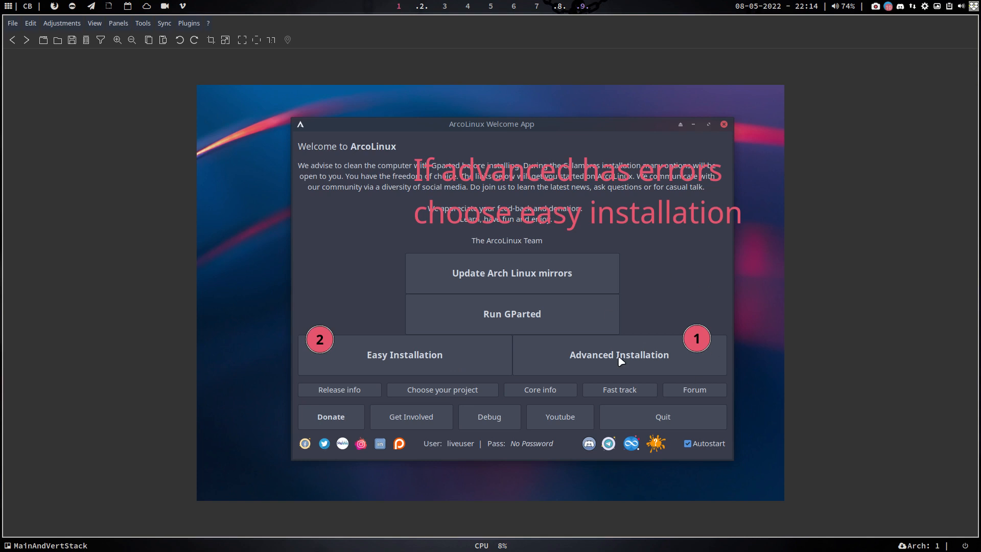
pyautogui.moveTo(693, 401)
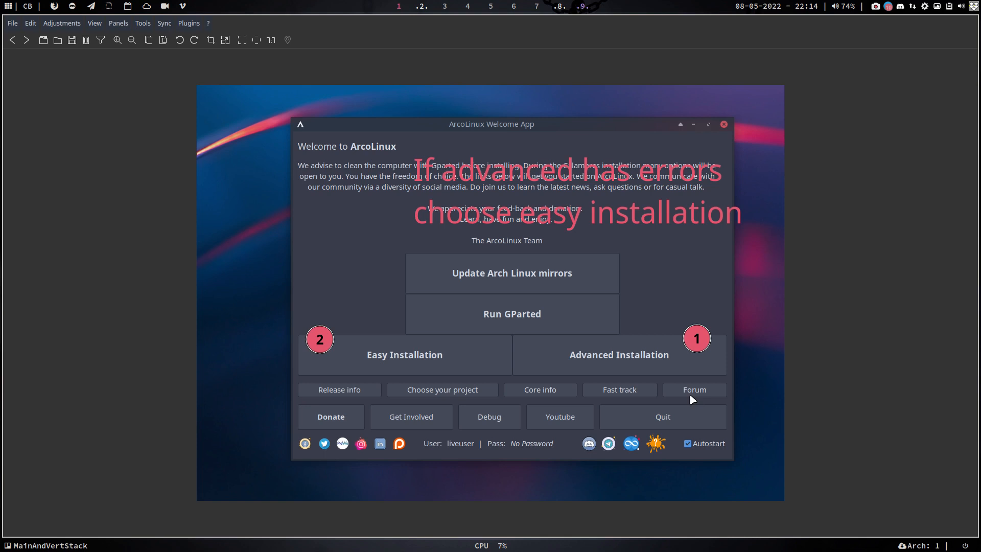
pyautogui.moveTo(645, 371)
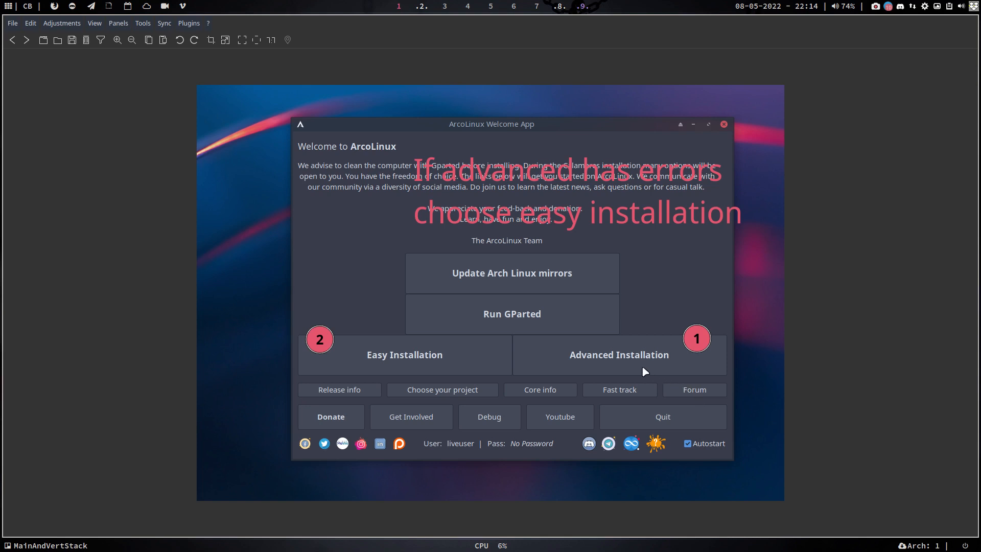
pyautogui.moveTo(618, 362)
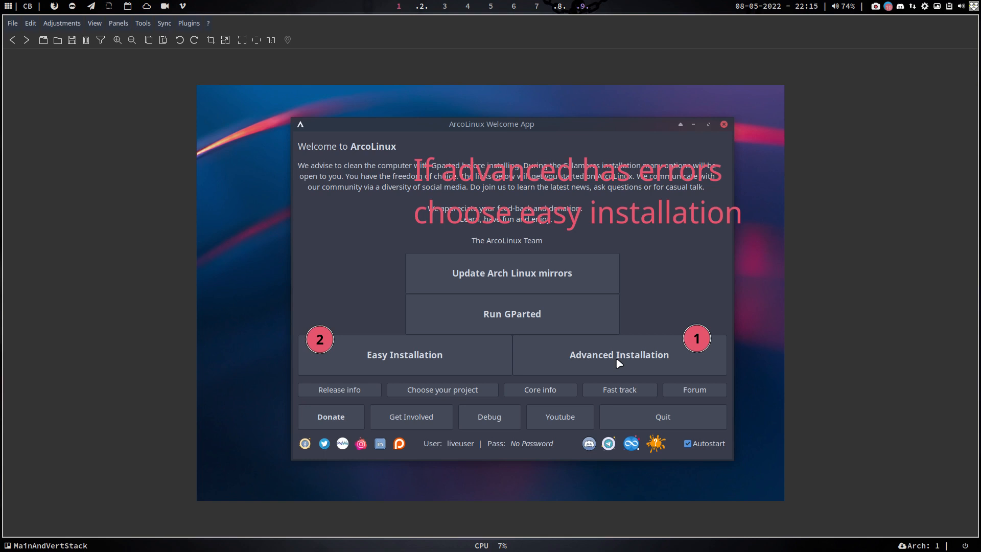
pyautogui.moveTo(680, 339)
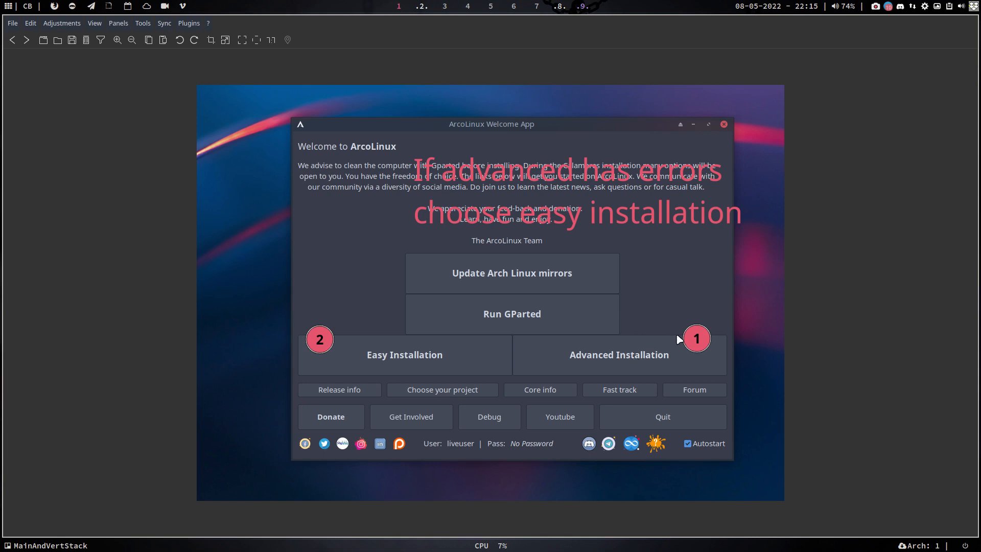
pyautogui.moveTo(644, 365)
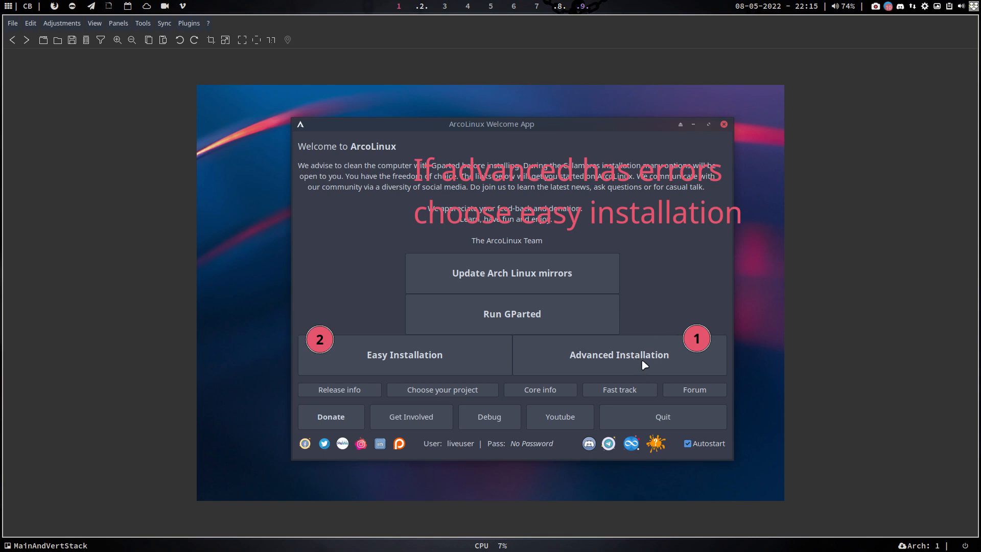
pyautogui.moveTo(371, 367)
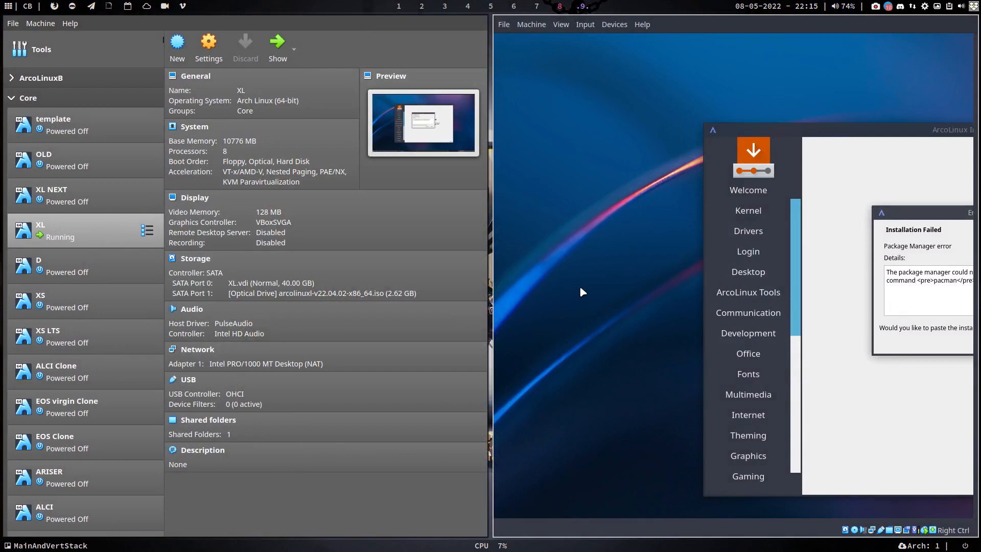
pyautogui.moveTo(482, 302)
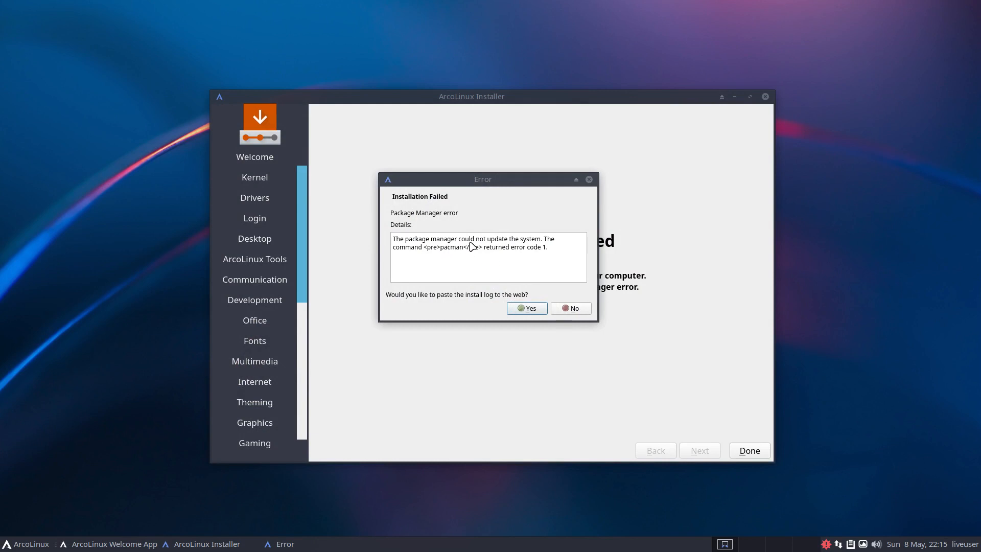
# - Paste the failed installation log to termbin and acknowledge the link popup
pyautogui.click(570, 308)
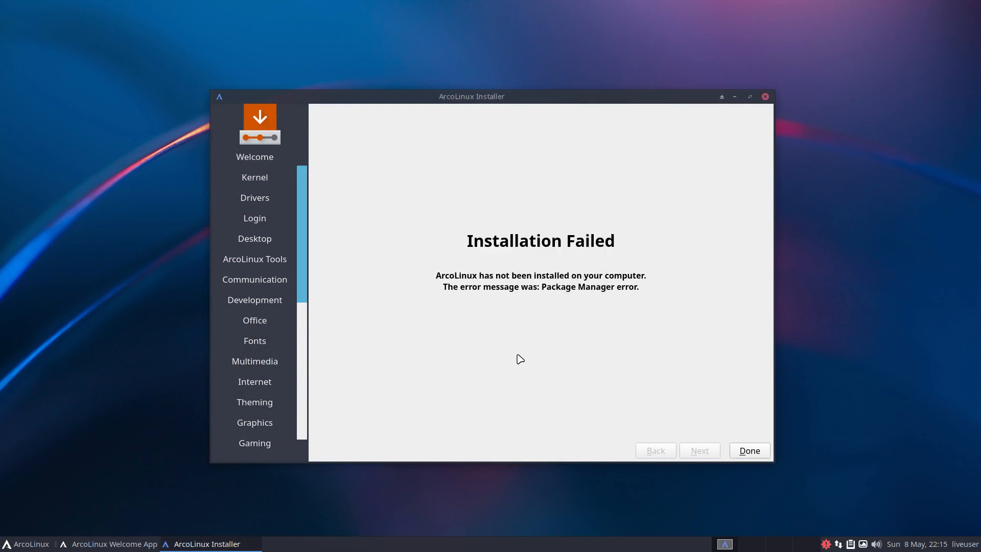
pyautogui.moveTo(535, 350)
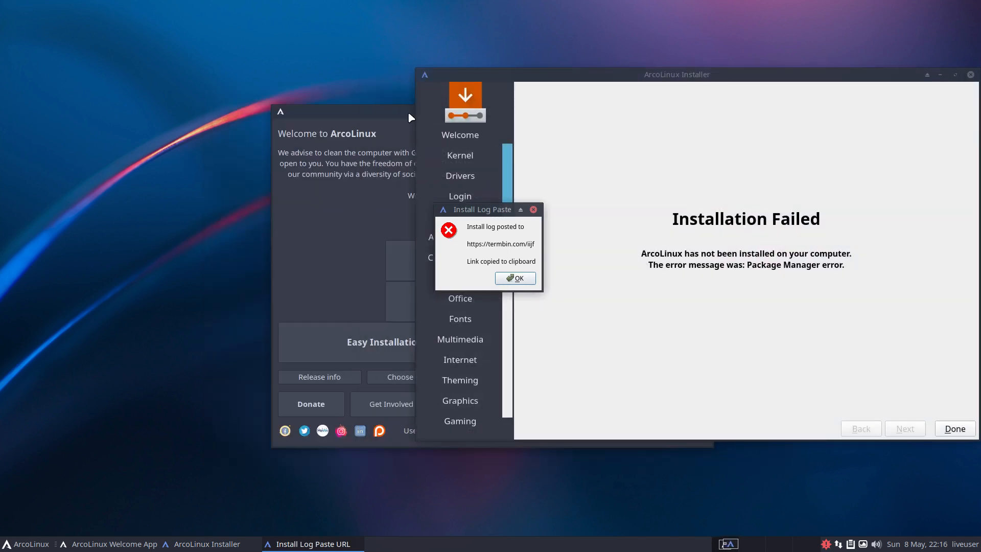
pyautogui.click(514, 278)
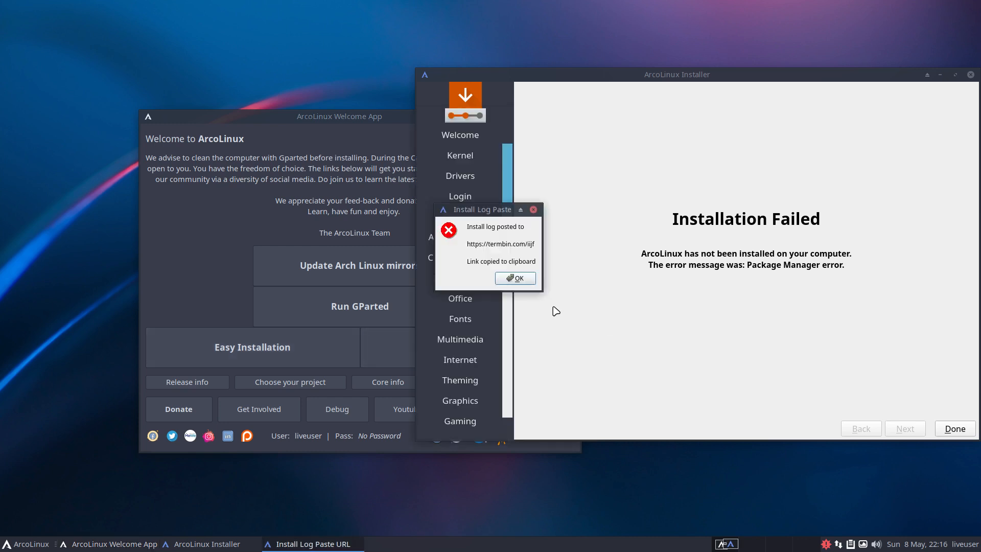
pyautogui.moveTo(532, 302)
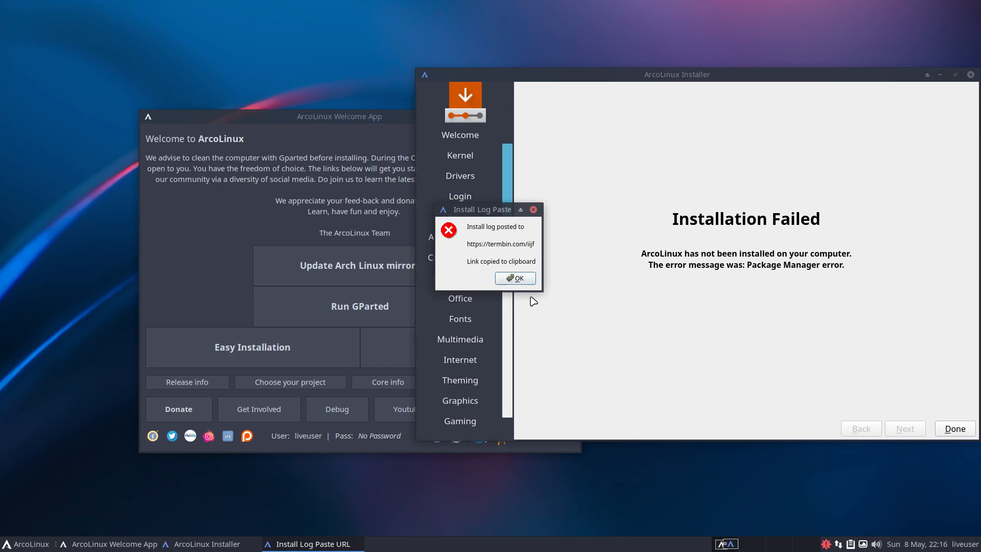
pyautogui.moveTo(482, 209); pyautogui.dragTo(649, 191)
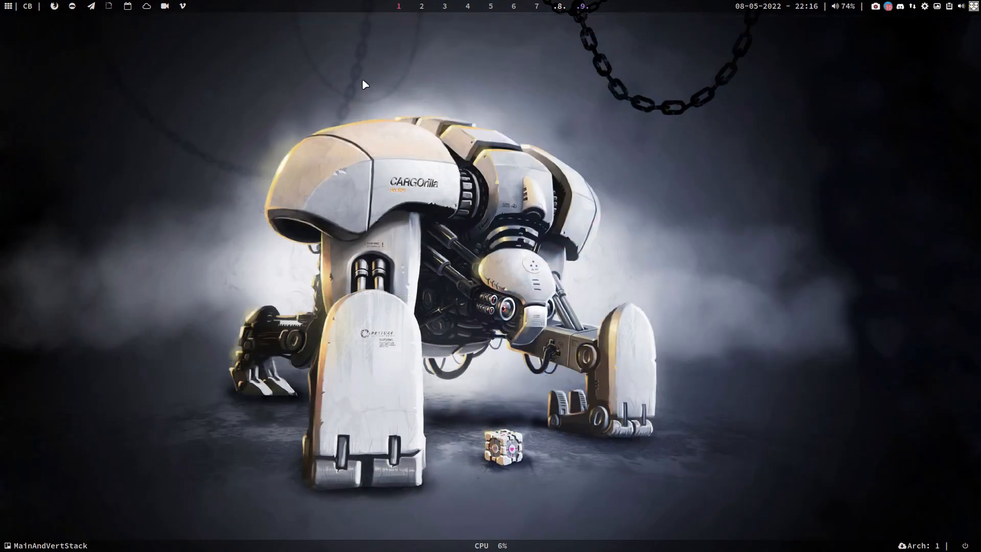
pyautogui.moveTo(294, 81)
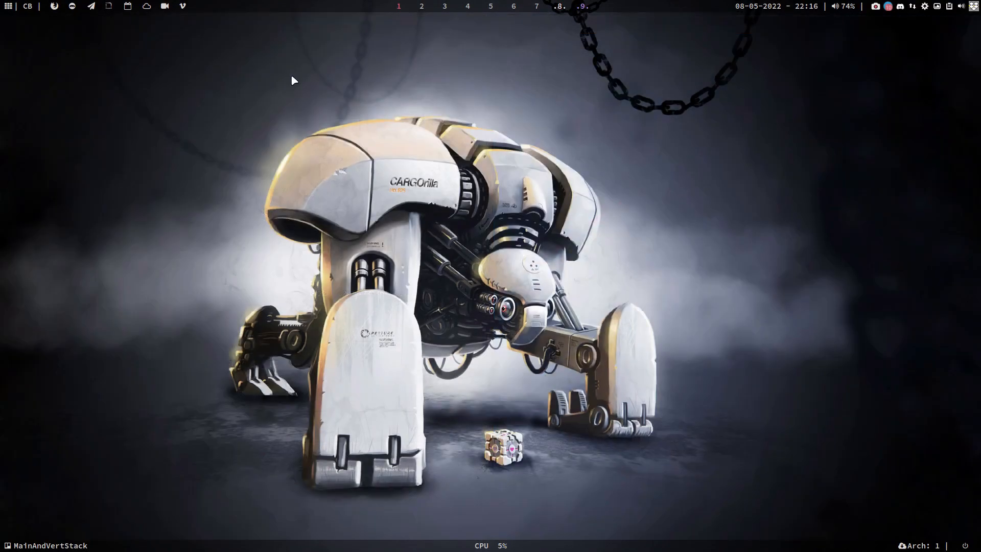
# - Enter the termbin.com log link into Chromium's address bar
pyautogui.write('termbin.com/iij')
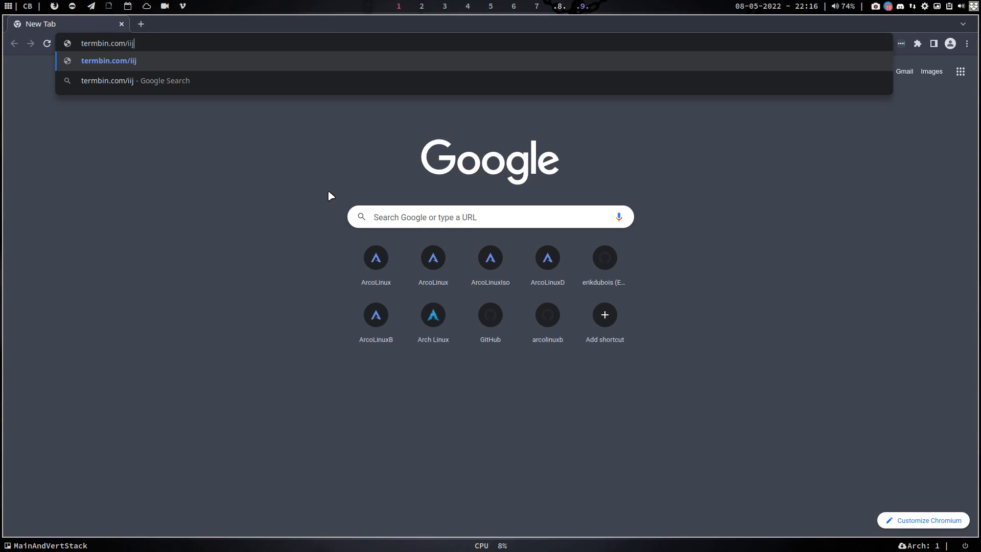
pyautogui.write('f')
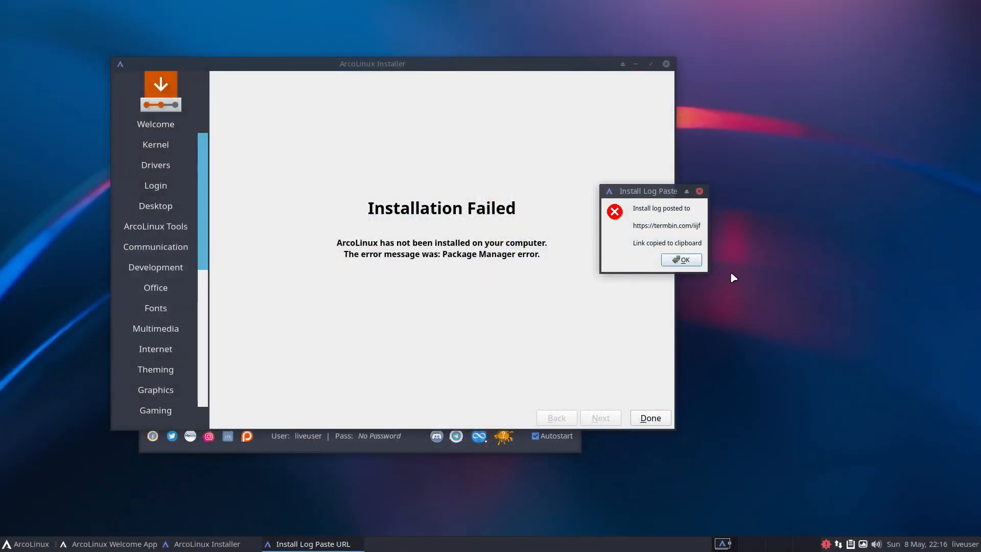
pyautogui.moveTo(552, 322)
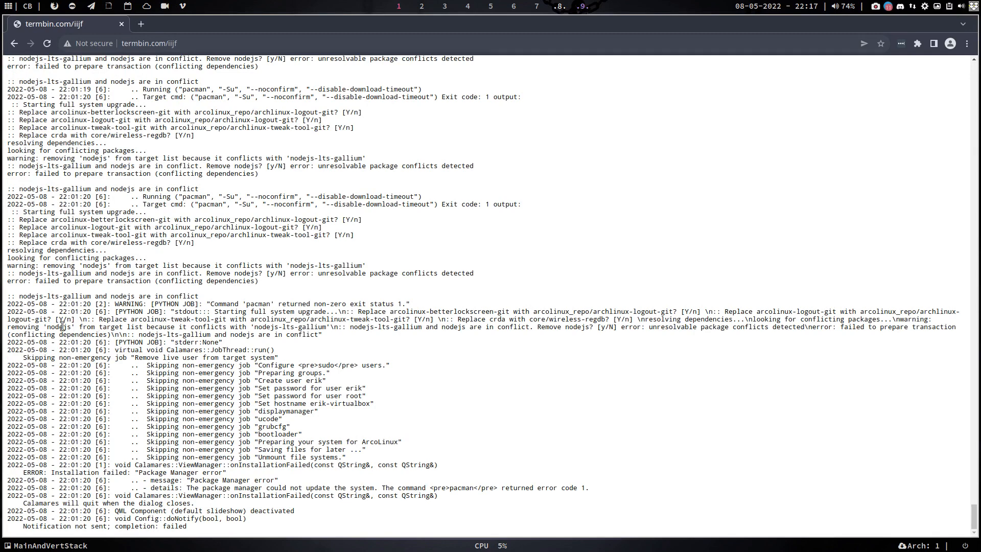
# - Select the nodejs versus nodejs-lts-gallium conflict warning in the termbin log
pyautogui.doubleClick(61, 326)
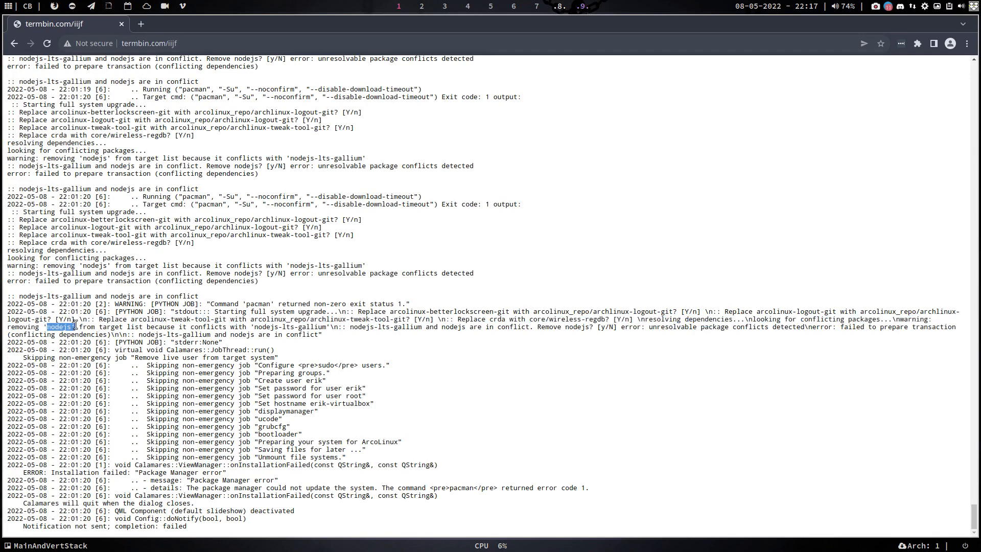
pyautogui.moveTo(75, 327); pyautogui.dragTo(285, 326)
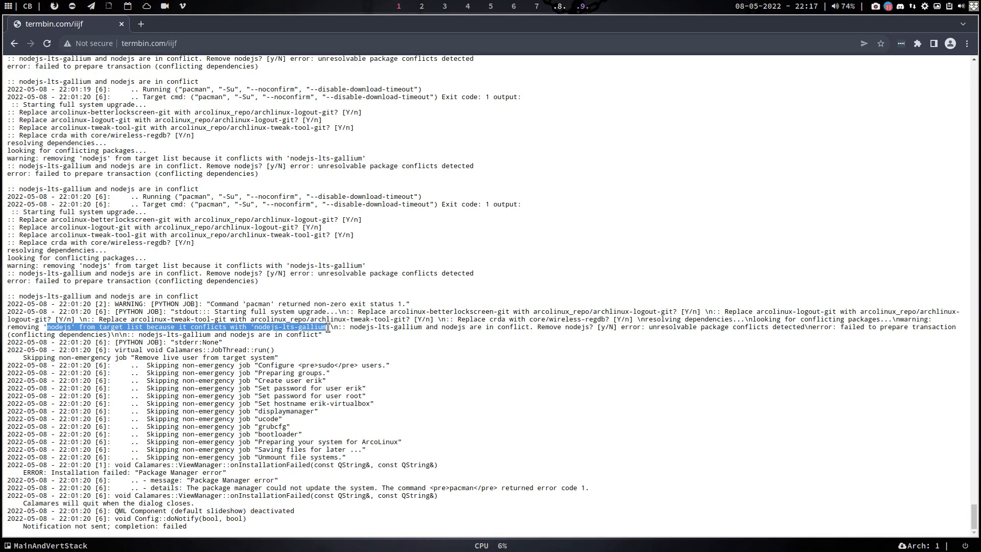
pyautogui.moveTo(340, 351)
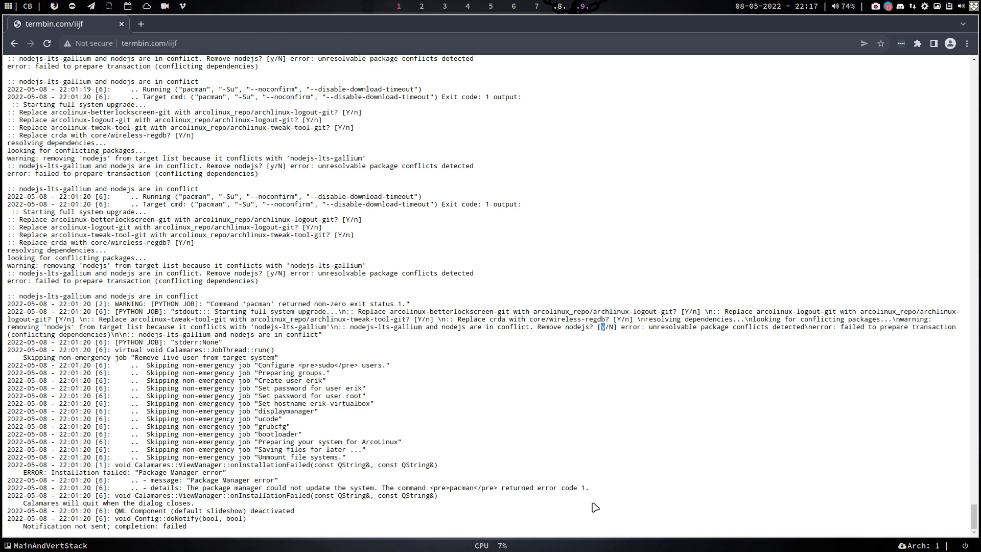
pyautogui.moveTo(596, 434)
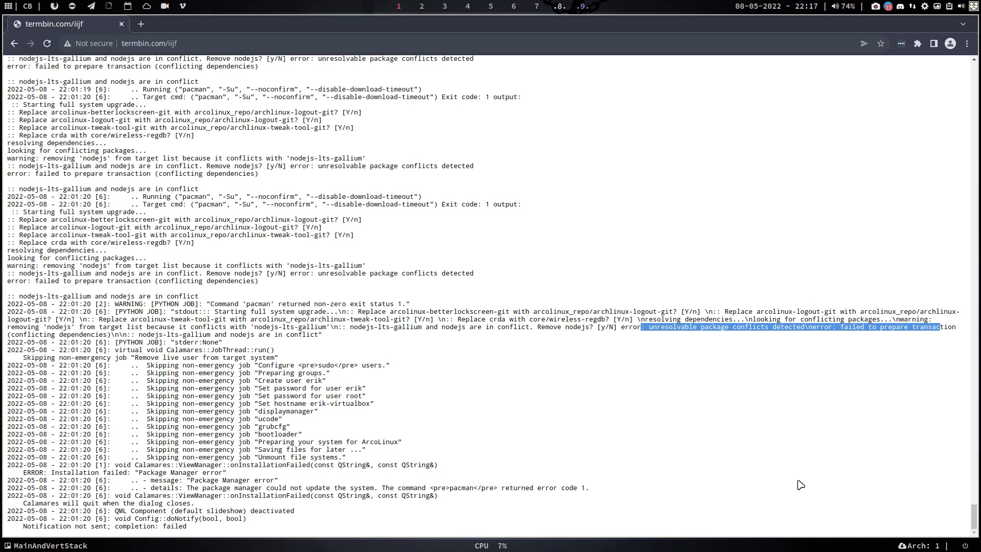
pyautogui.moveTo(779, 473)
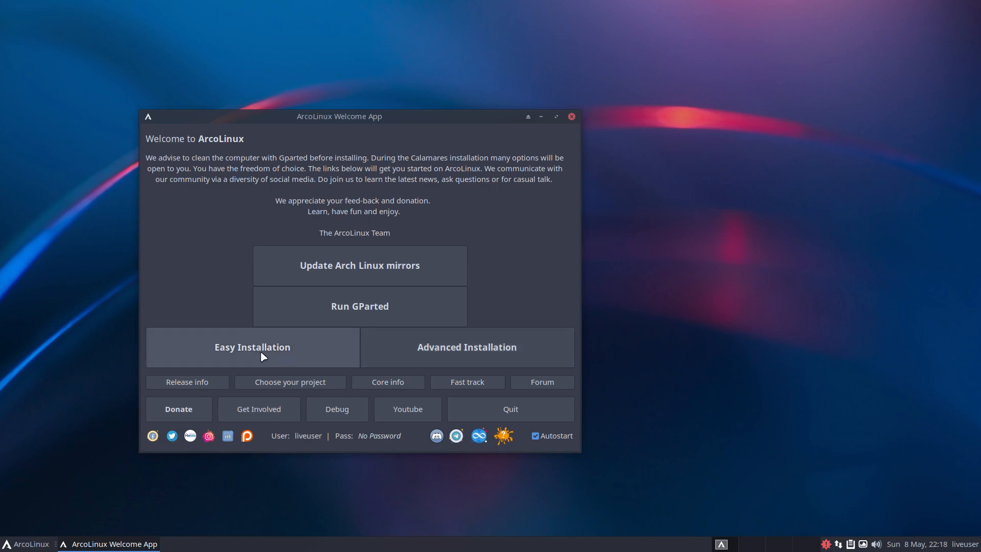
pyautogui.moveTo(413, 332)
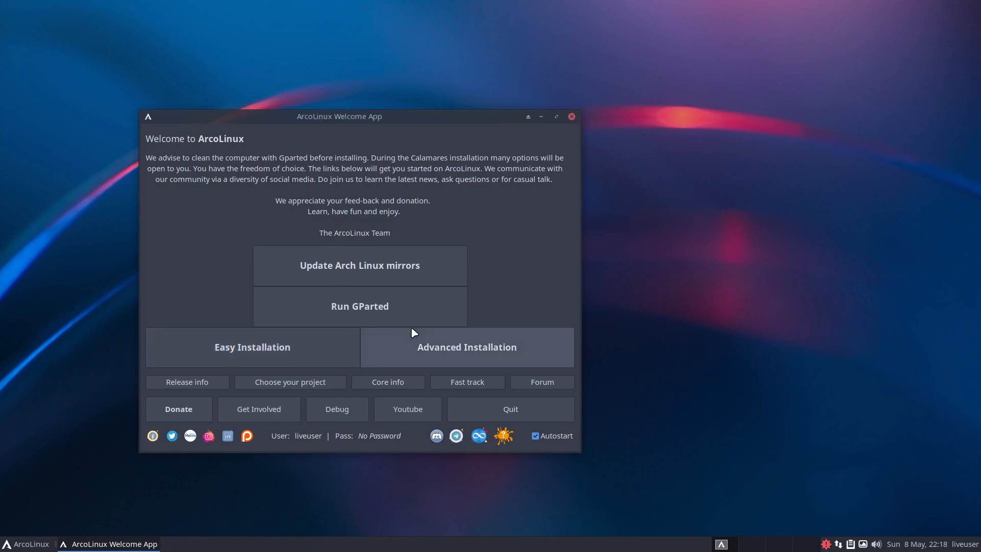
# - Launch Easy Installation, choose the Belgian keyboard layout, and advance to partitioning
pyautogui.click(466, 348)
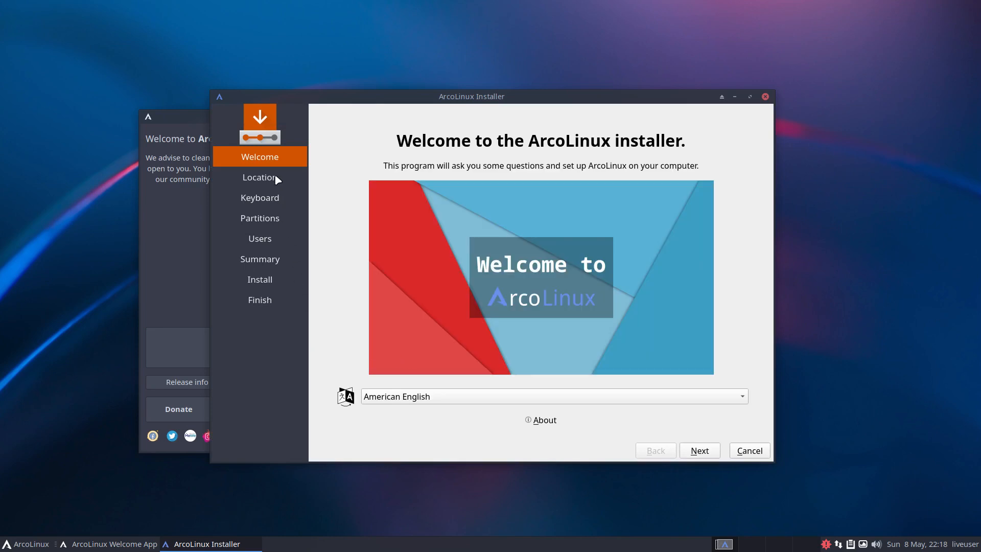
pyautogui.moveTo(259, 298)
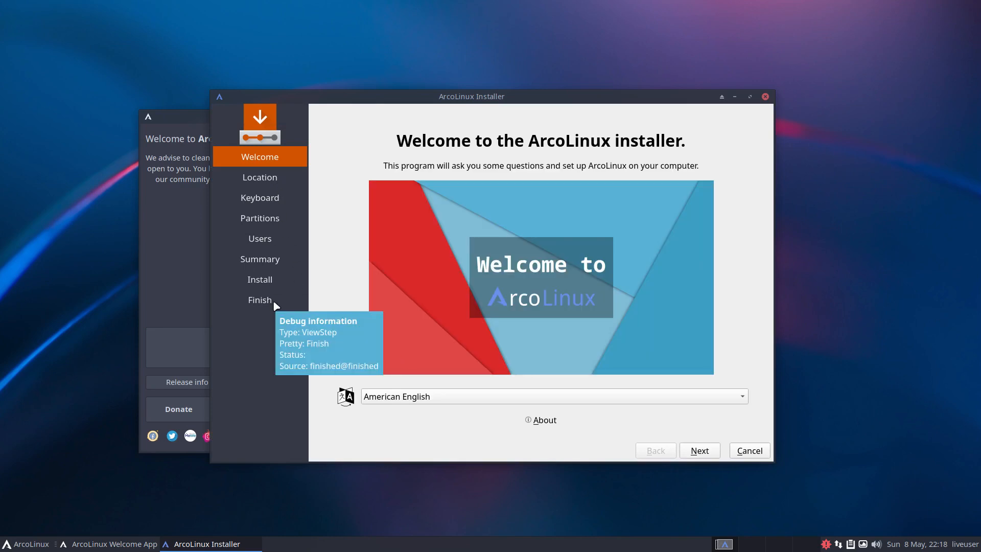
pyautogui.moveTo(669, 446)
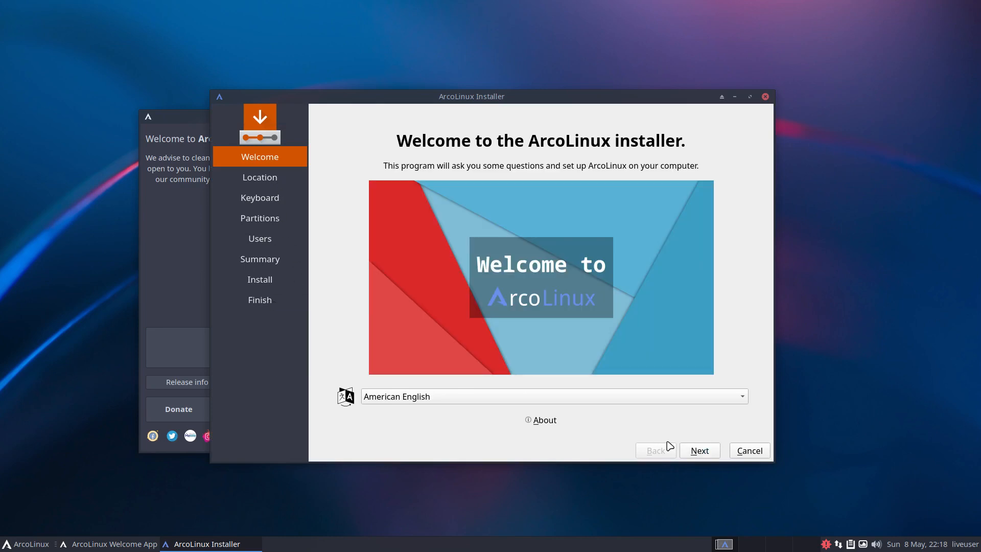
pyautogui.moveTo(700, 450)
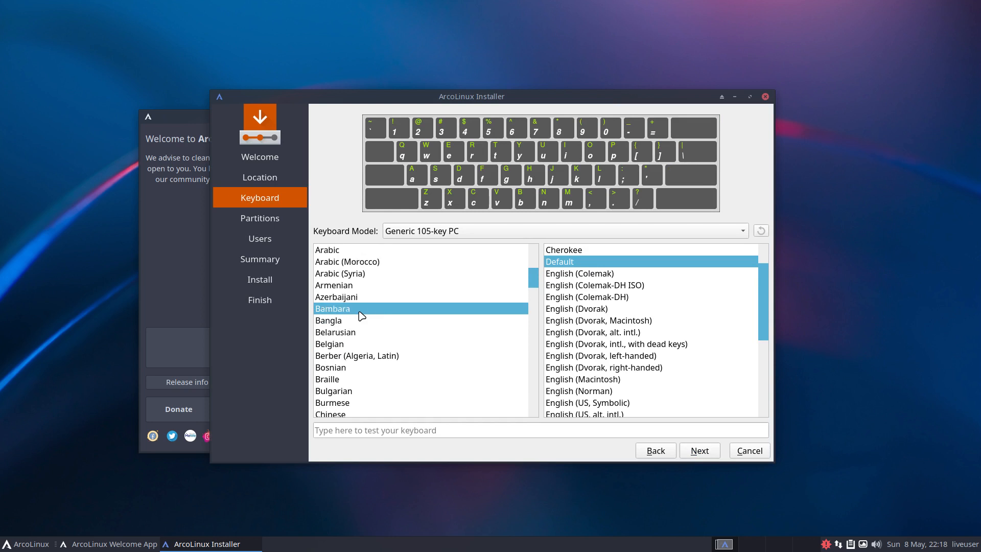
pyautogui.click(333, 285)
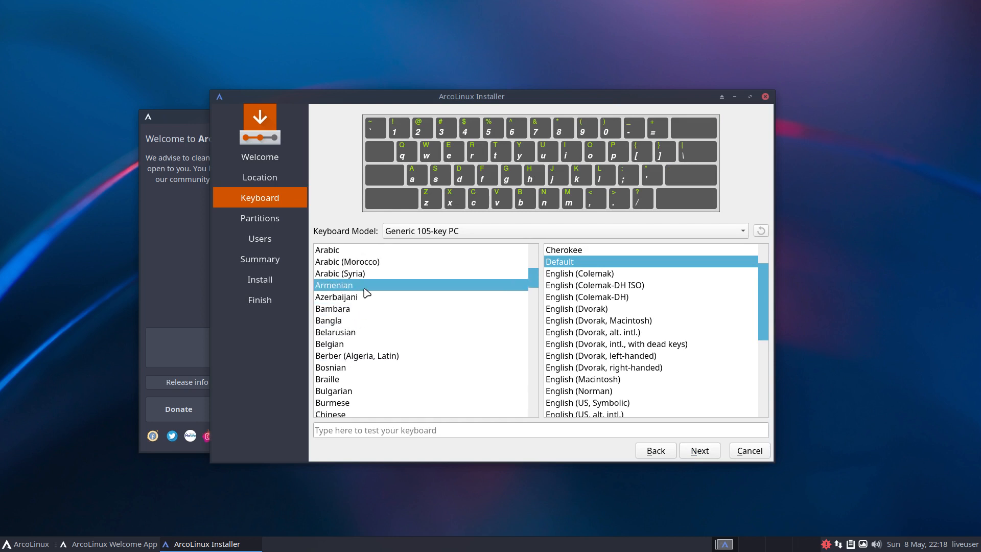
pyautogui.click(329, 343)
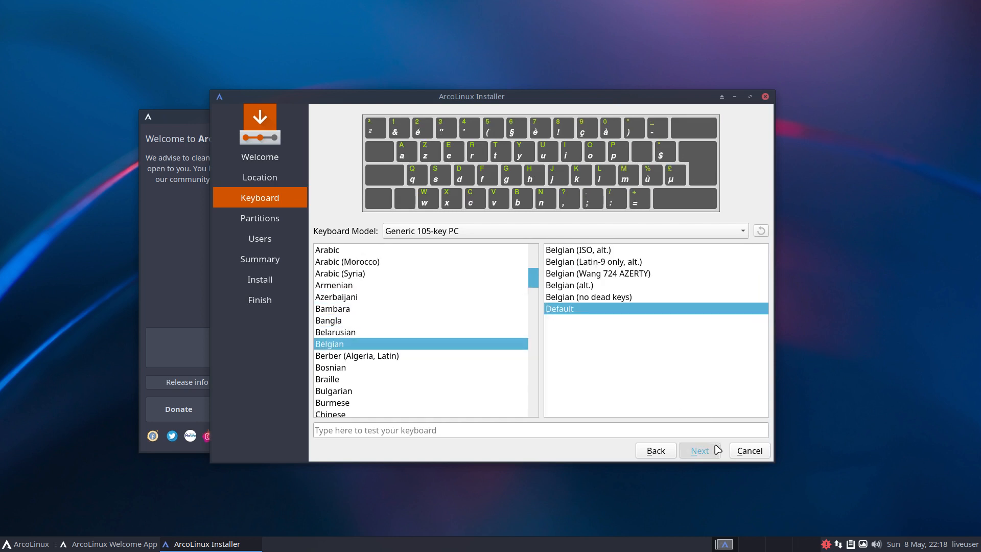
pyautogui.click(699, 450)
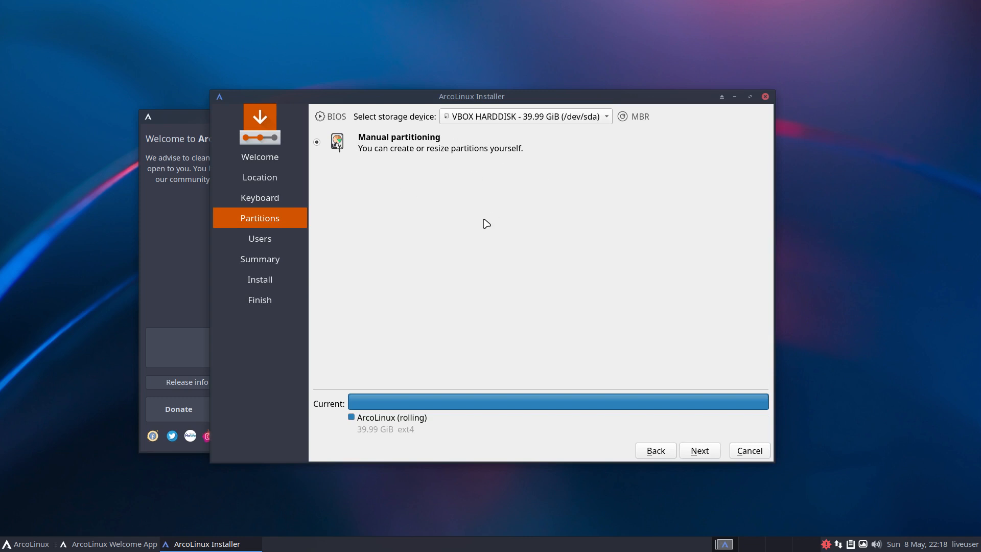
pyautogui.moveTo(564, 303)
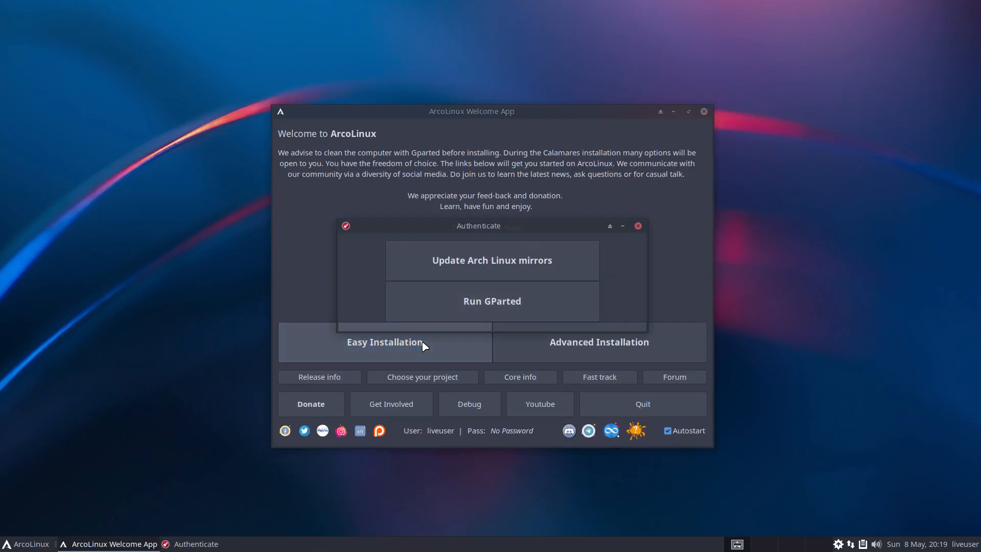
# - Authenticate, relaunch Easy Installation, and continue past the welcome page
pyautogui.click(637, 225)
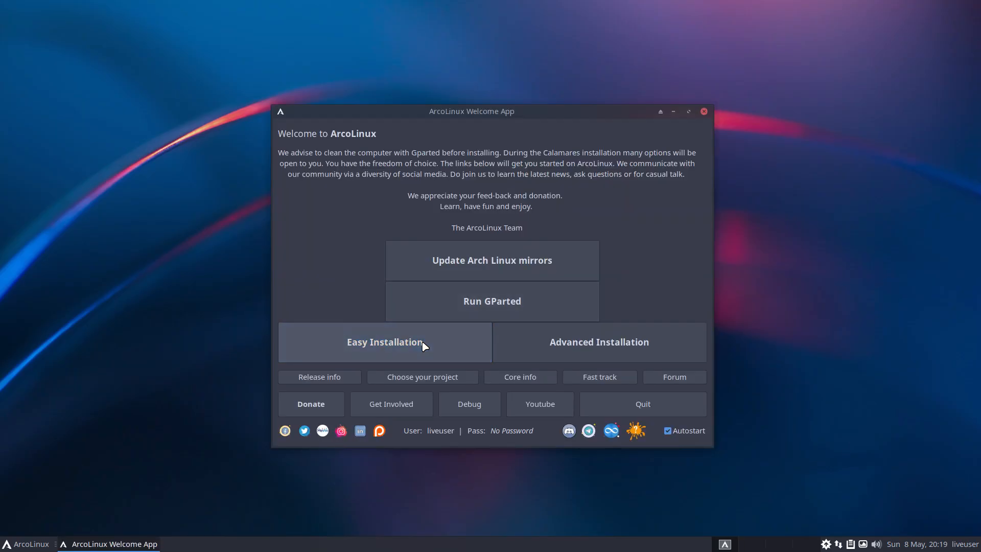
pyautogui.click(385, 342)
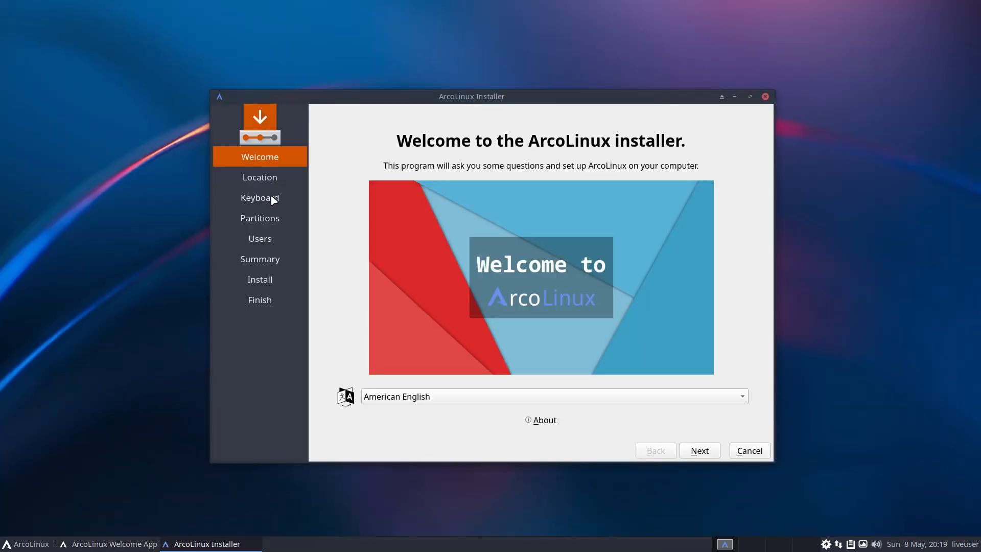
pyautogui.moveTo(270, 244)
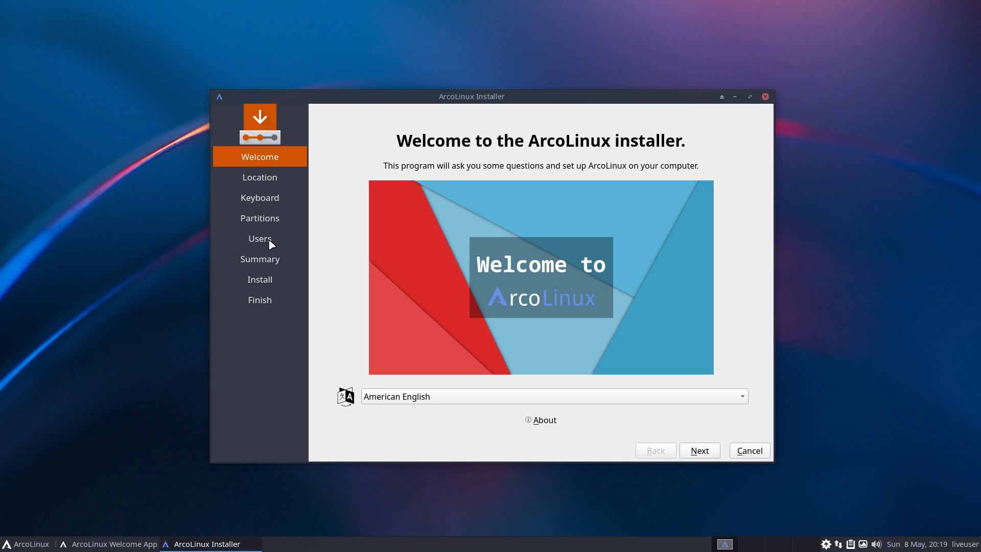
pyautogui.moveTo(259, 198)
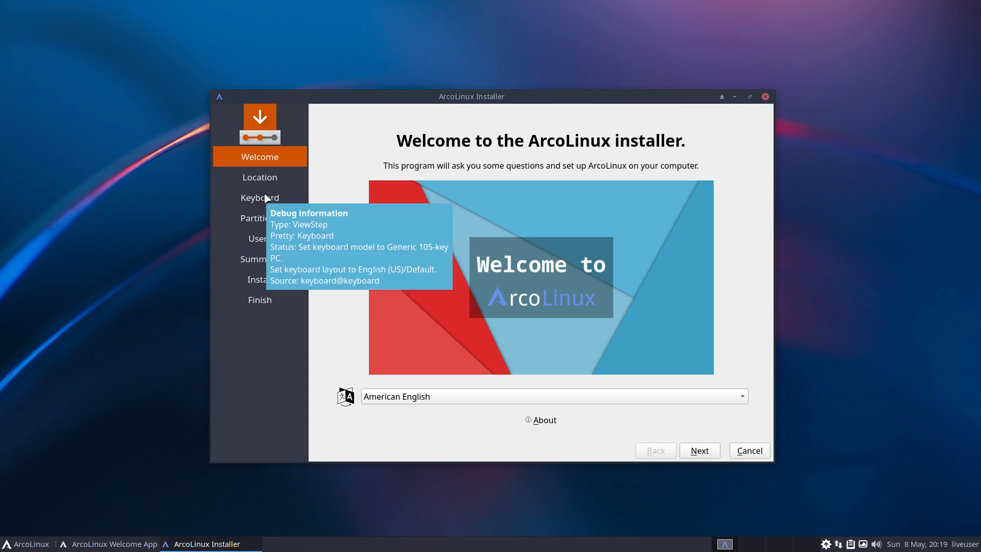
pyautogui.moveTo(544, 420)
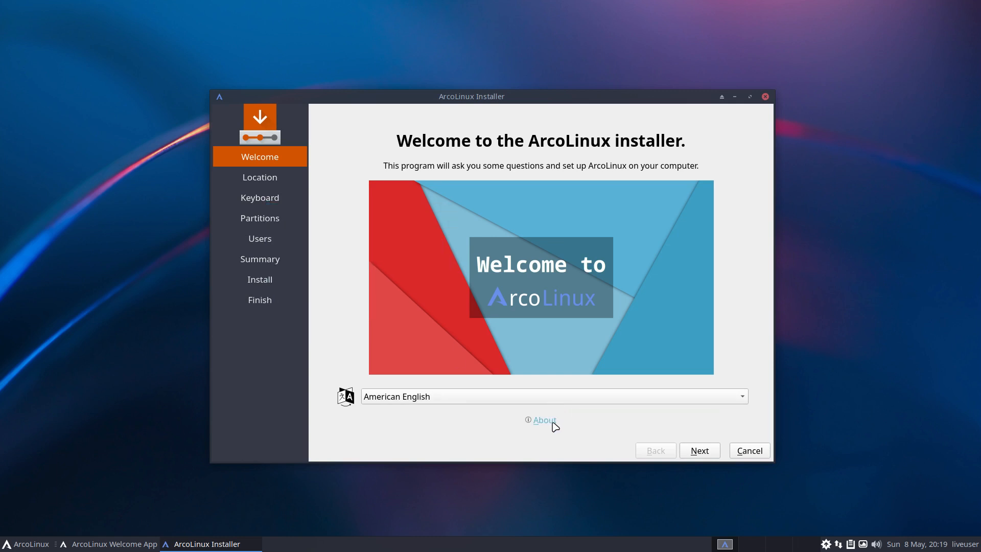
pyautogui.click(699, 449)
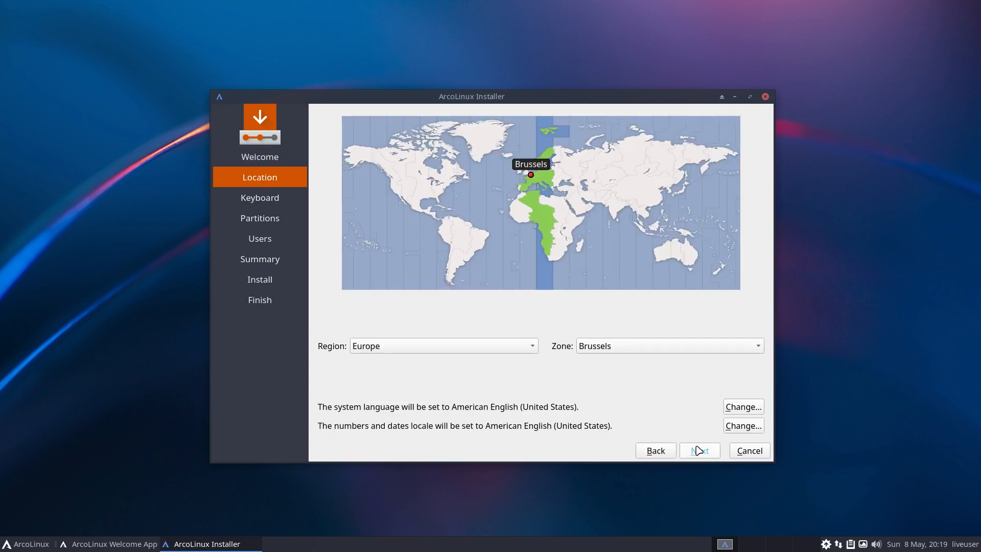
# - Keep Brussels timezone and Belgian layout, erase the disk, and confirm installing now
pyautogui.click(699, 451)
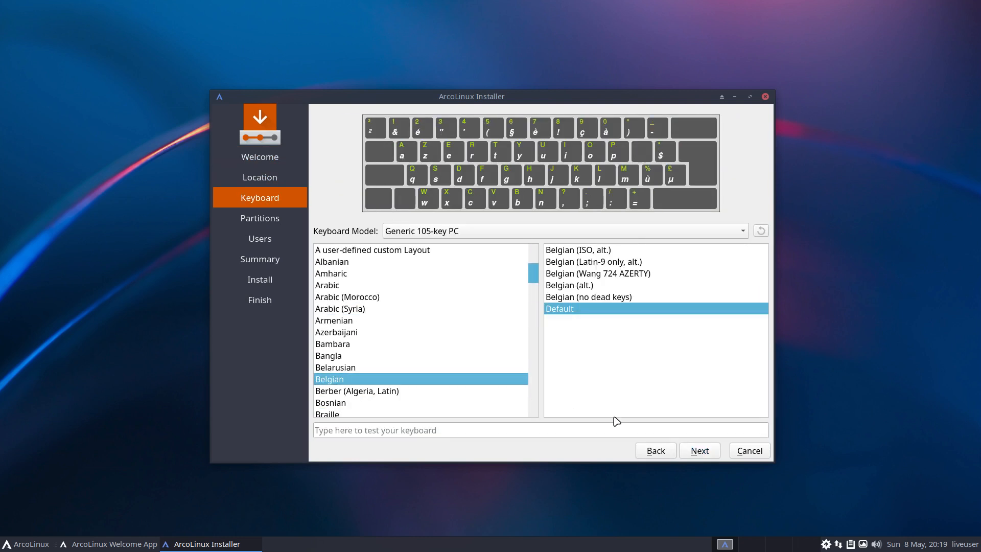
pyautogui.click(699, 450)
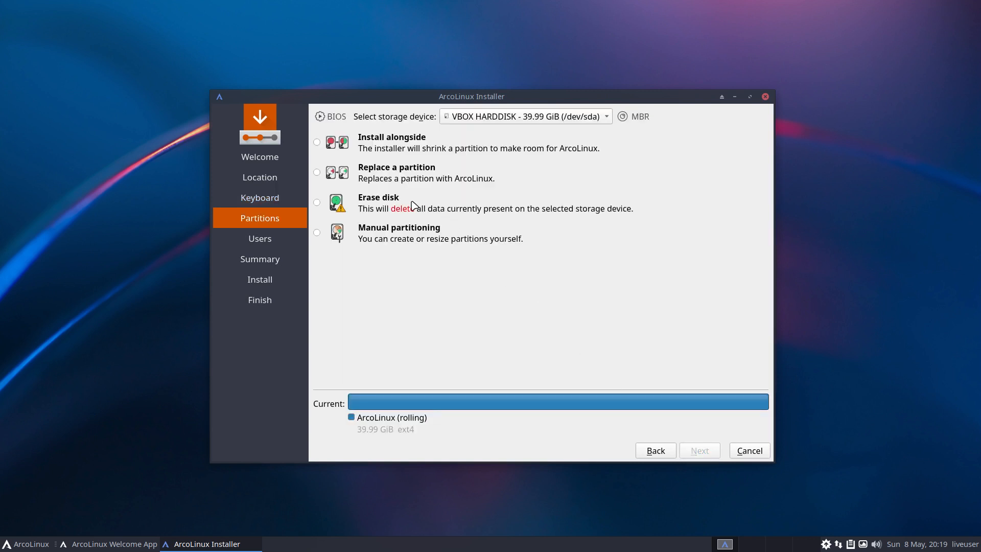
pyautogui.click(699, 450)
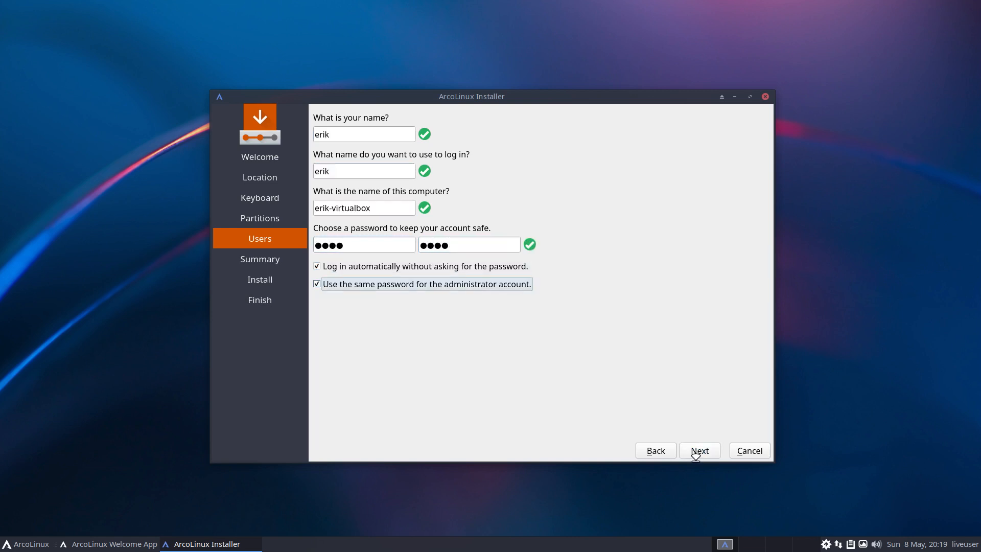
pyautogui.click(698, 450)
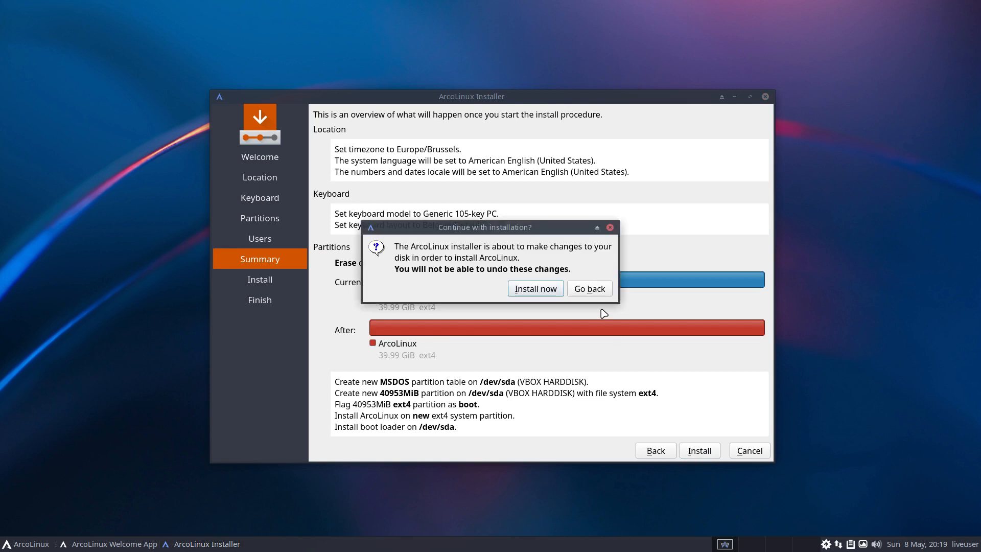
pyautogui.click(535, 288)
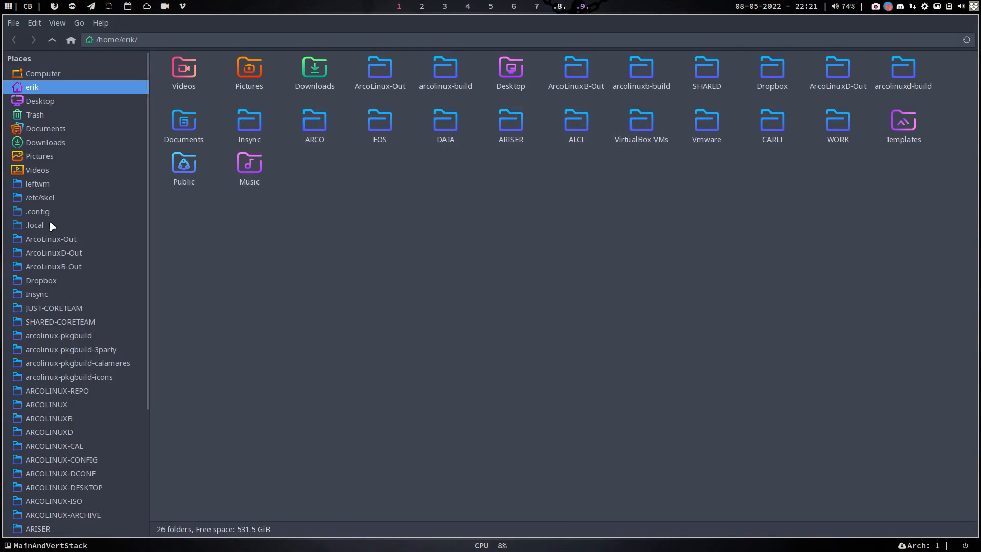
pyautogui.moveTo(84, 404)
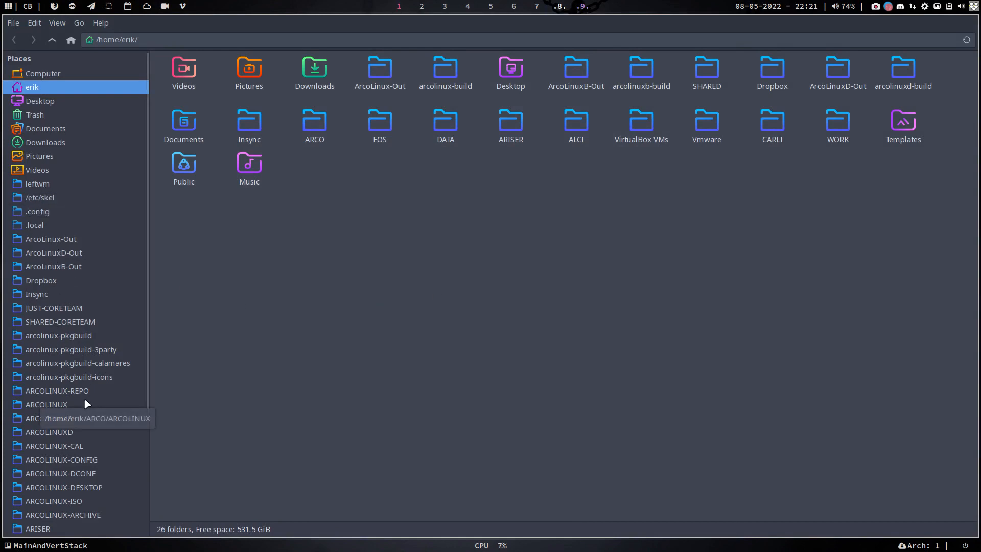
# - Open ARCOLINUX, sort folders alphabetically by name, and select arcolinux-application-installer
pyautogui.doubleClick(45, 404)
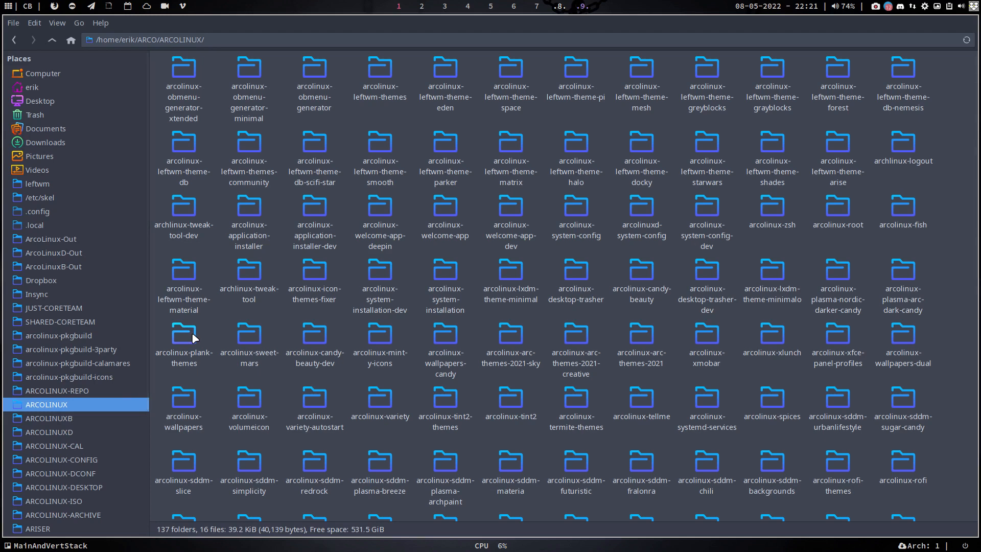
pyautogui.moveTo(262, 306)
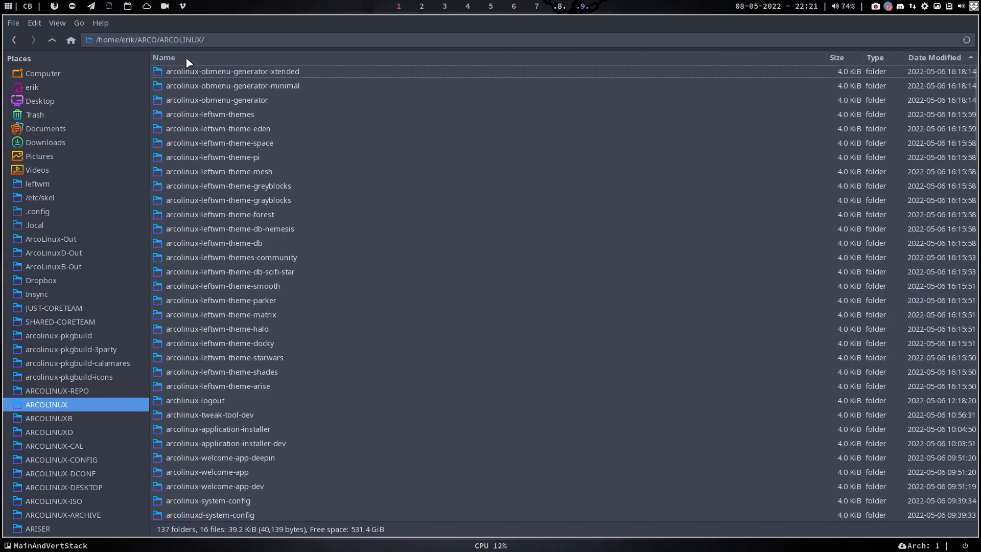
pyautogui.click(164, 58)
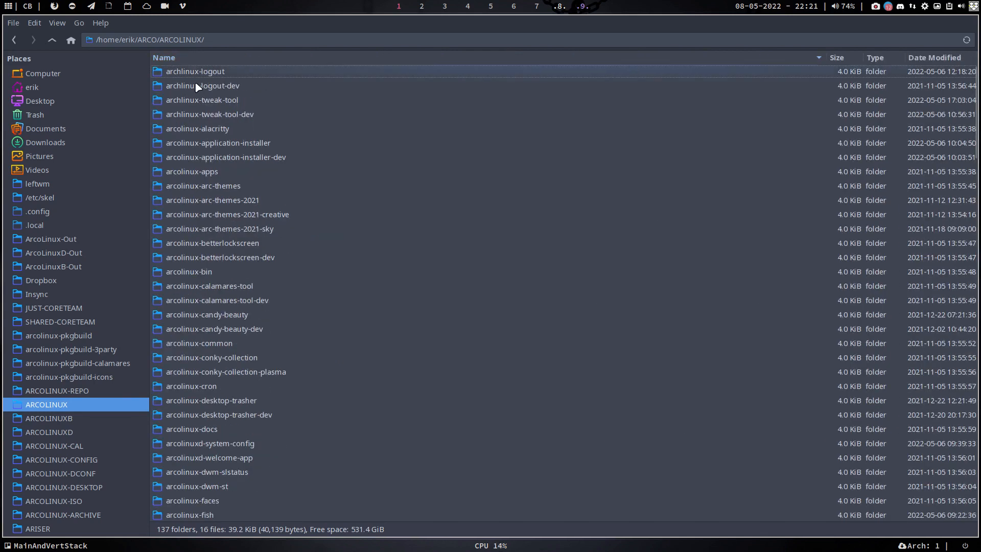
pyautogui.click(164, 57)
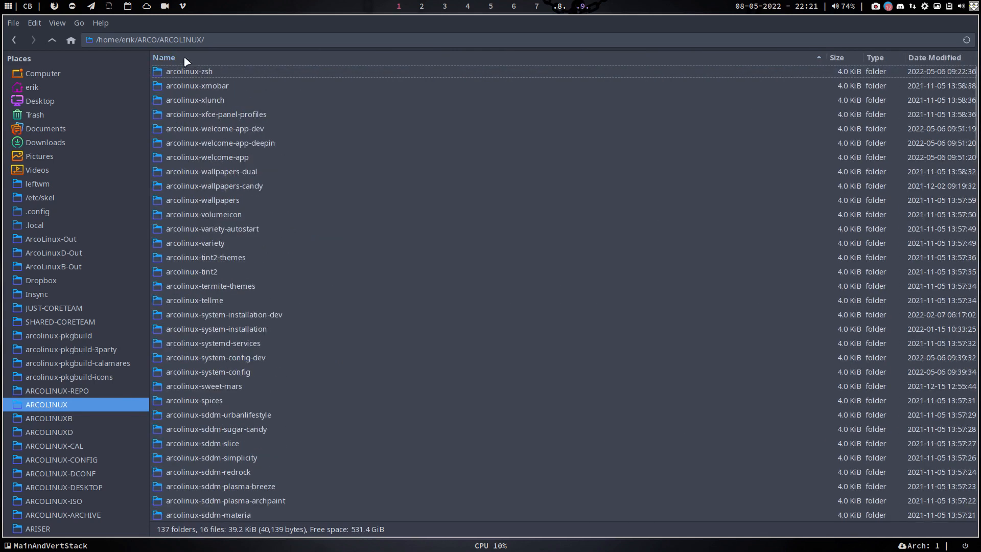
pyautogui.click(163, 57)
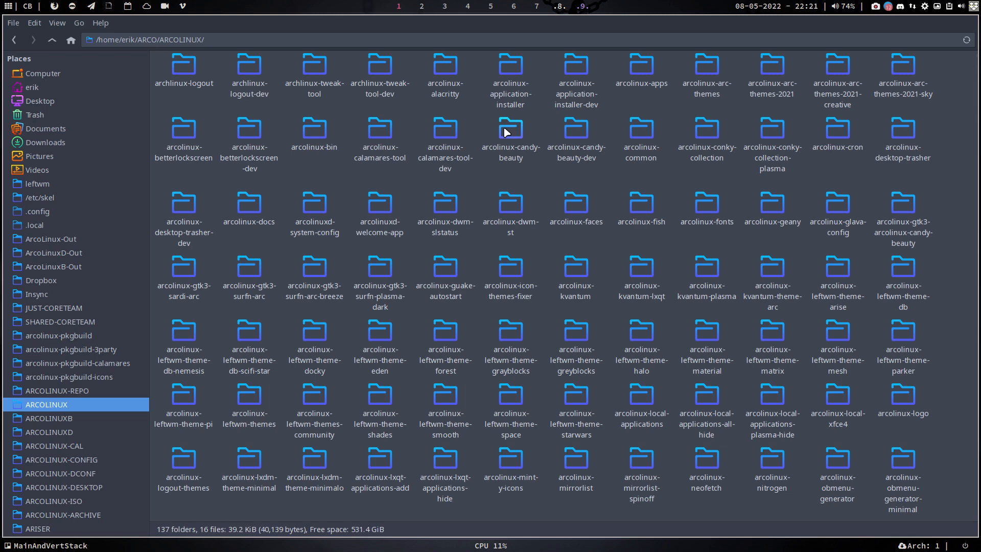
pyautogui.moveTo(522, 133)
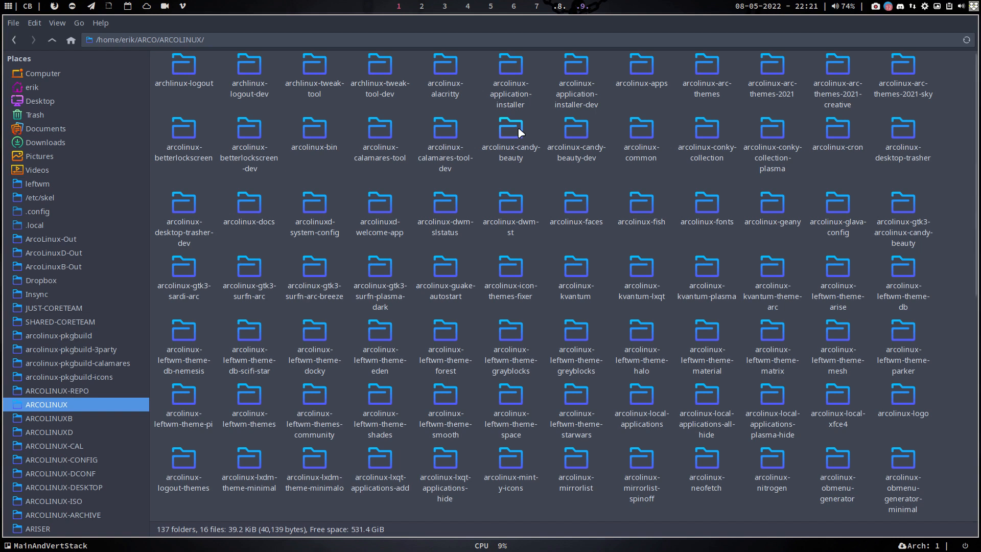
pyautogui.click(510, 75)
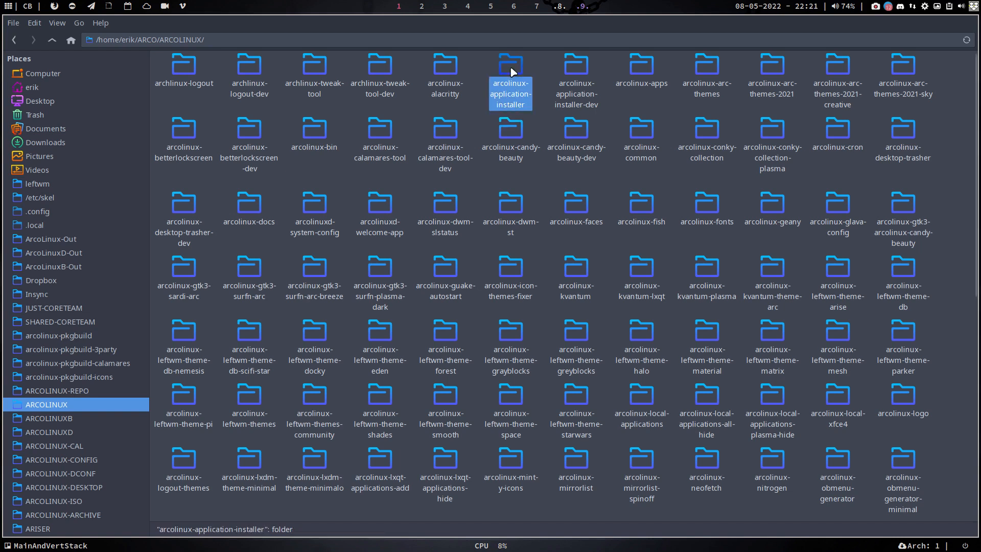
# - Open the arcolinux-application-installer usr folder and a terminal inside it
pyautogui.doubleClick(510, 69)
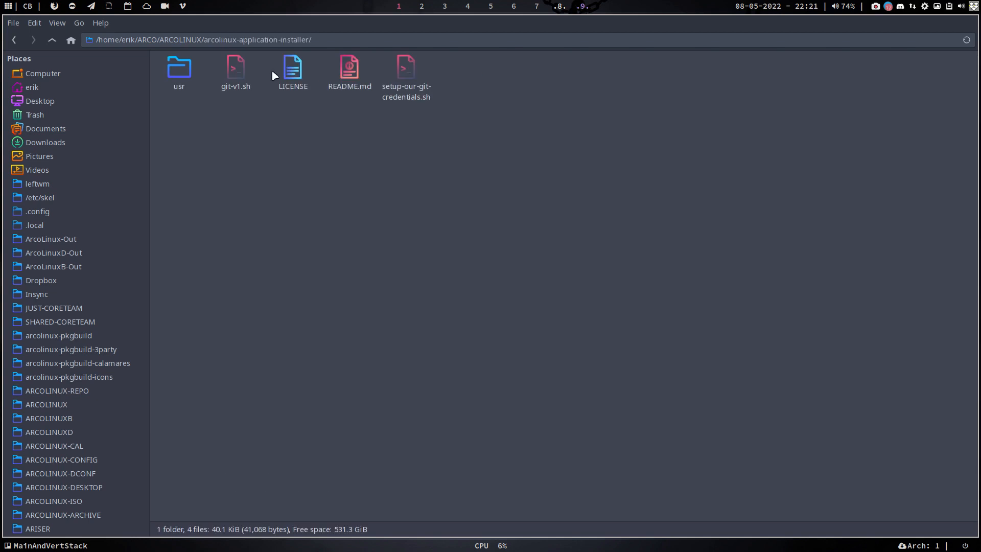
pyautogui.doubleClick(179, 65)
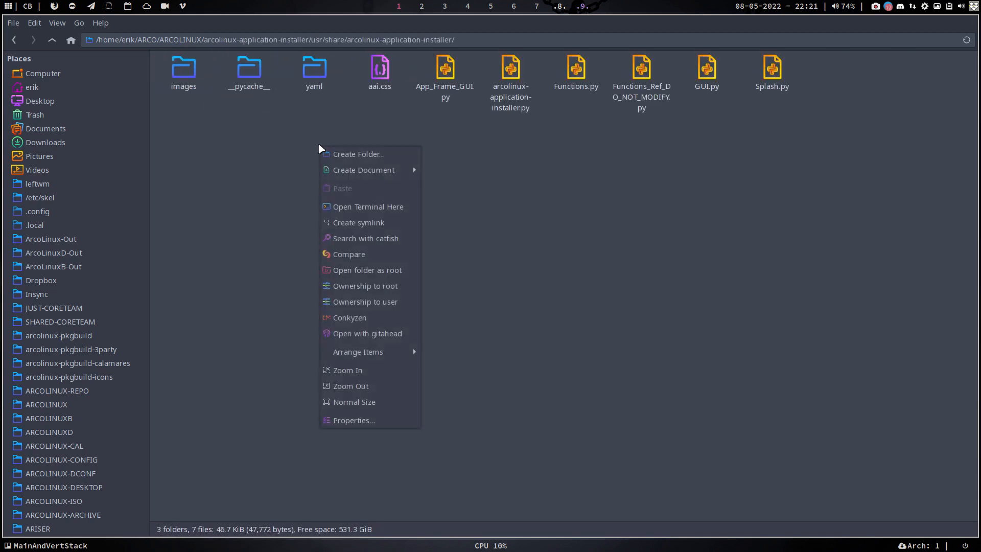
pyautogui.click(393, 217)
pyautogui.write('sudo py')
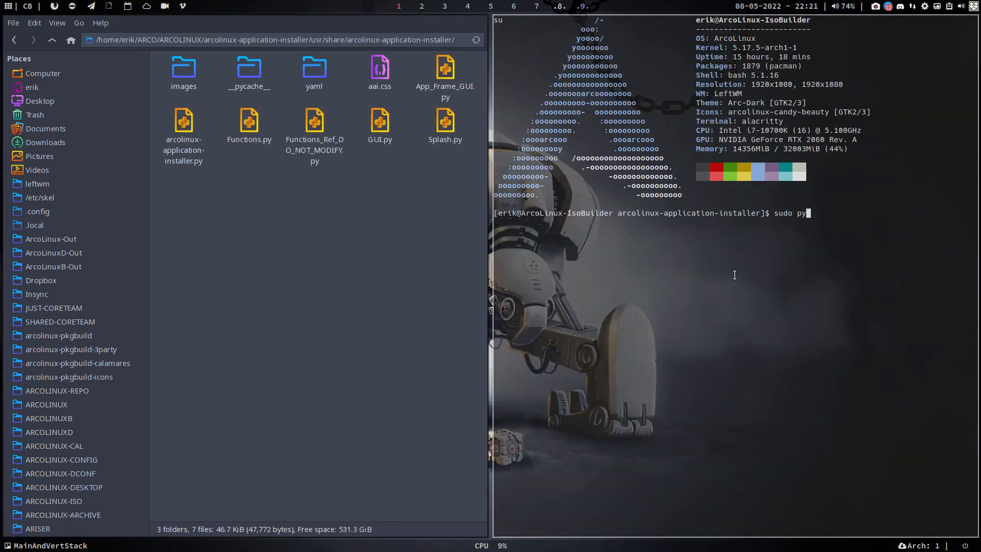
# - Run sudo python ./arcolinux-application-installer.py to start the installer as root
pyautogui.write('thon')
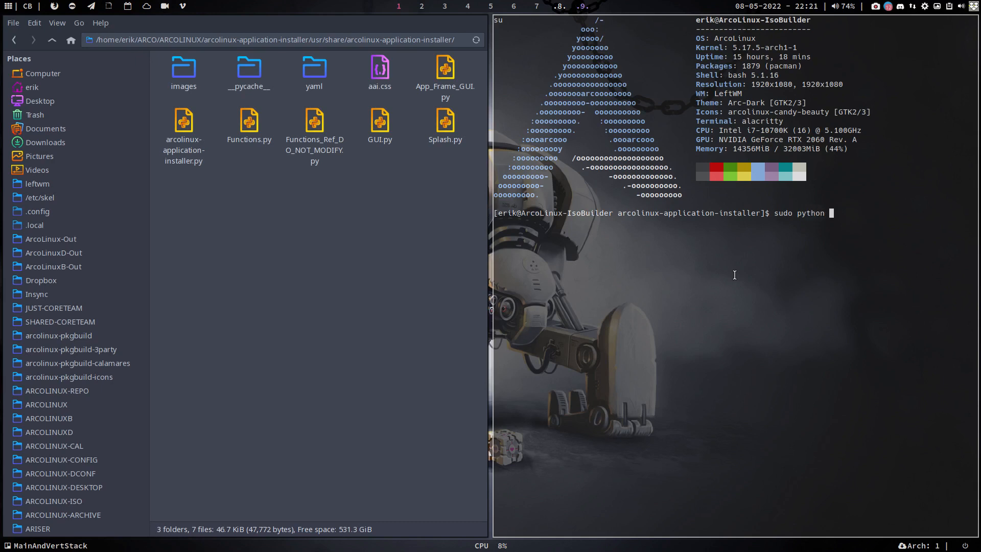
pyautogui.write('./arc')
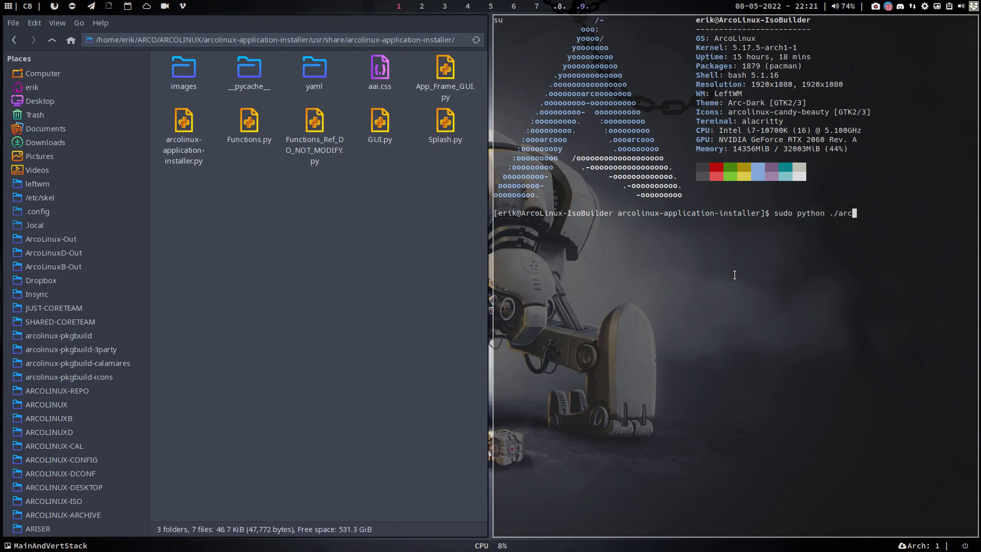
pyautogui.press('Return')
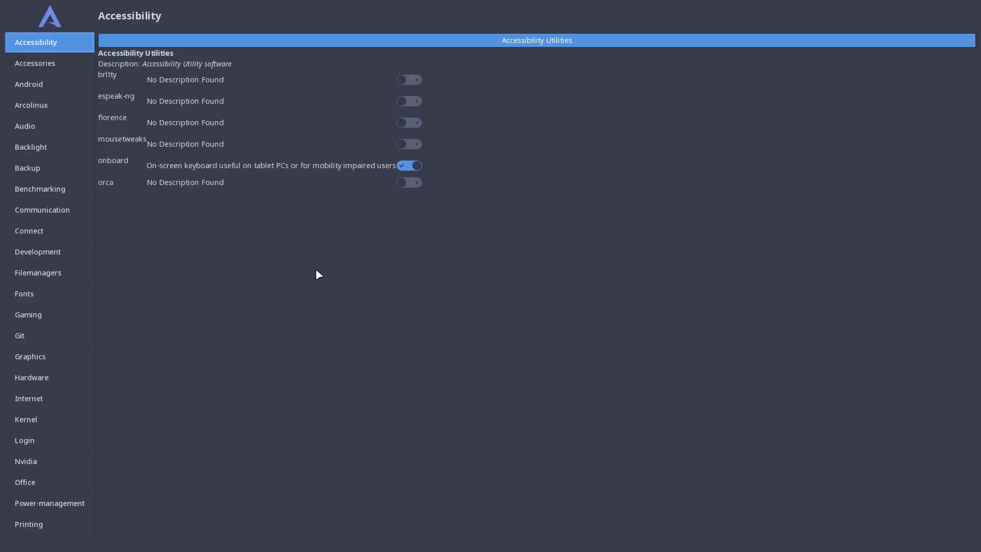
pyautogui.moveTo(221, 108)
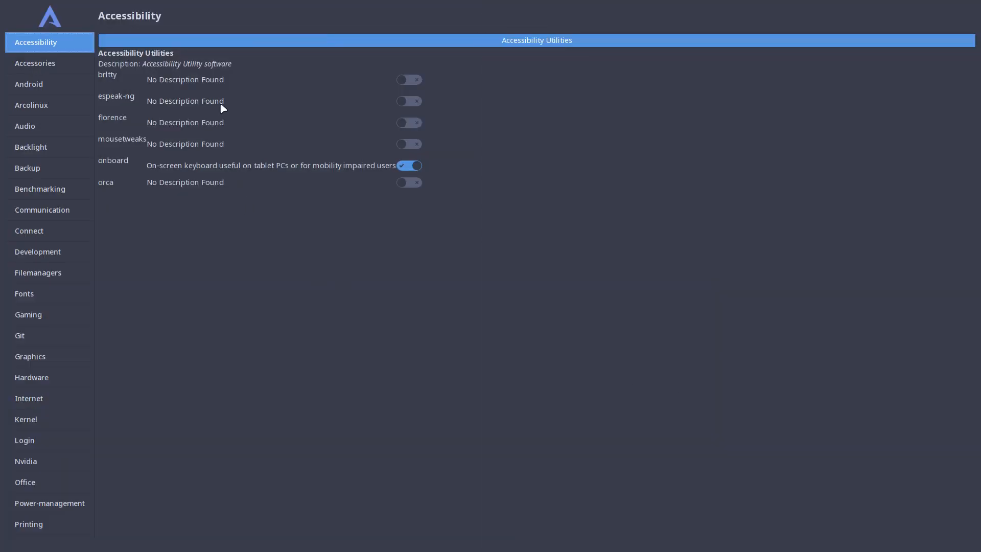
# - Browse the Accessories, Android, Audio, Development, Filemanagers and Fonts categories
pyautogui.click(35, 63)
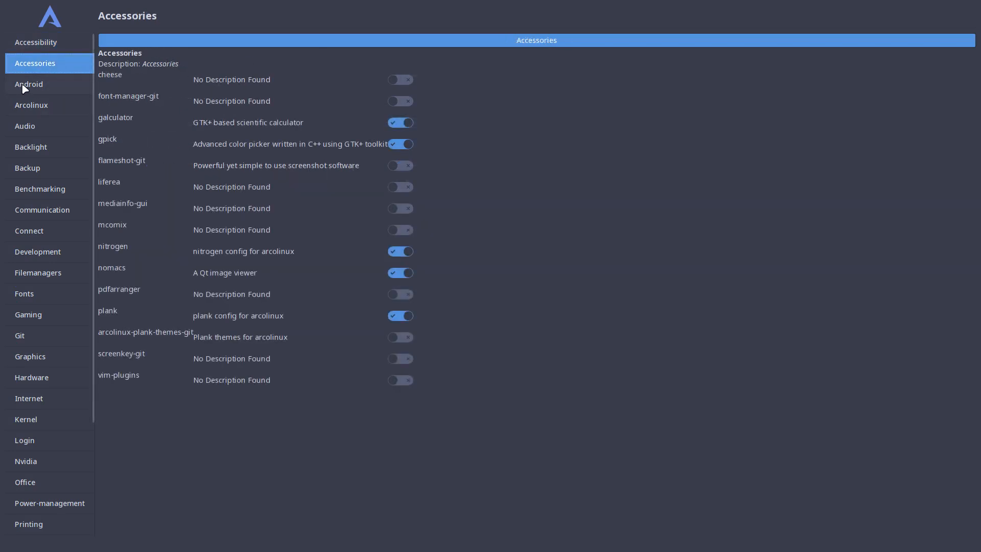
pyautogui.click(28, 84)
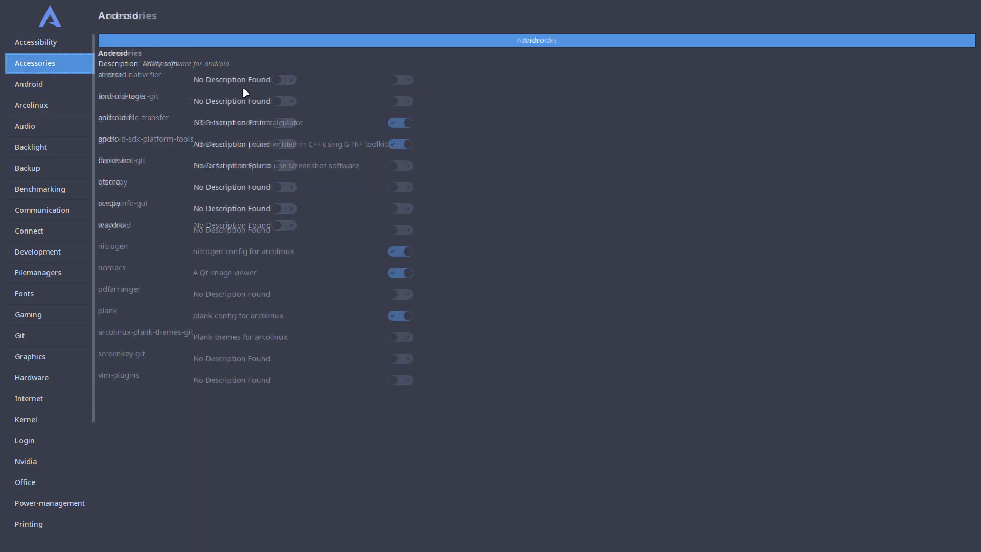
pyautogui.click(35, 63)
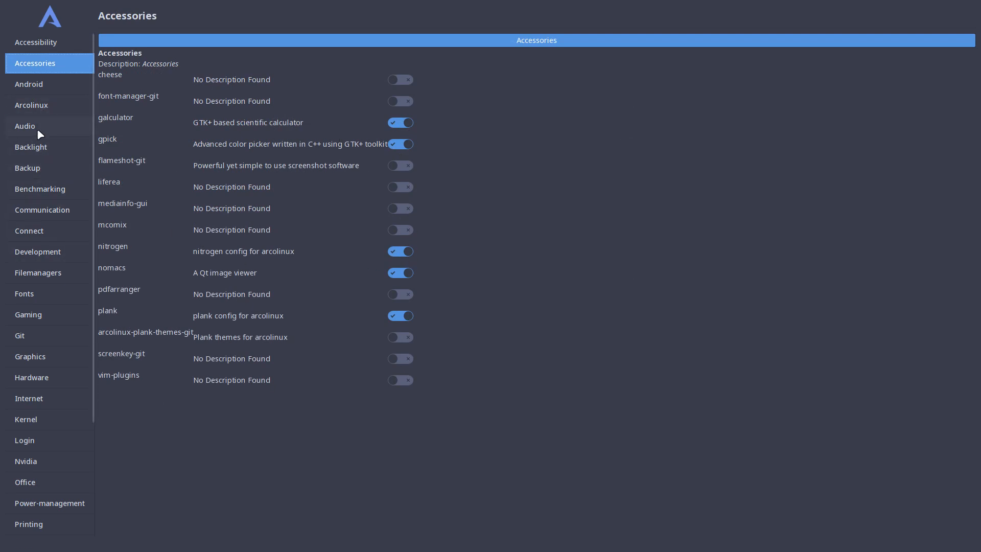
pyautogui.click(25, 125)
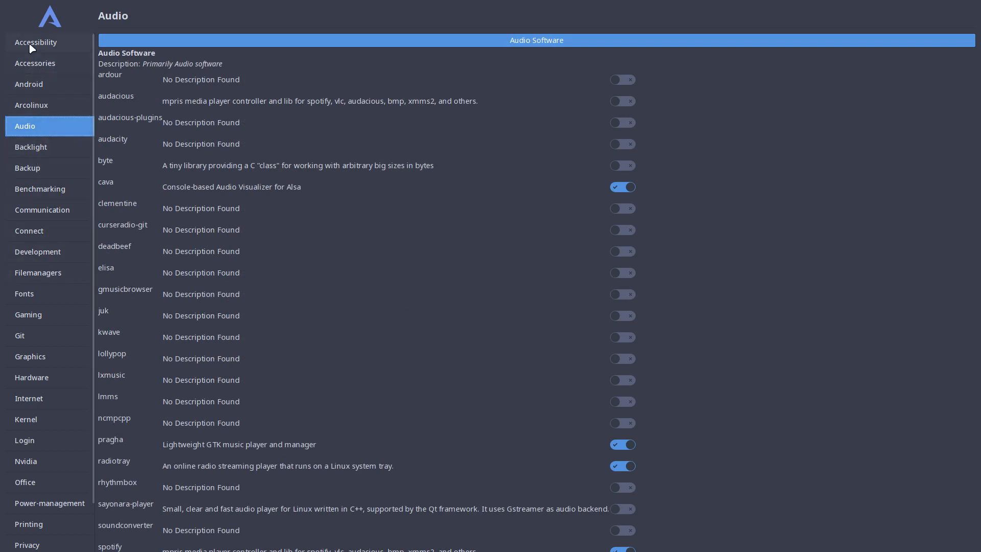
pyautogui.click(37, 251)
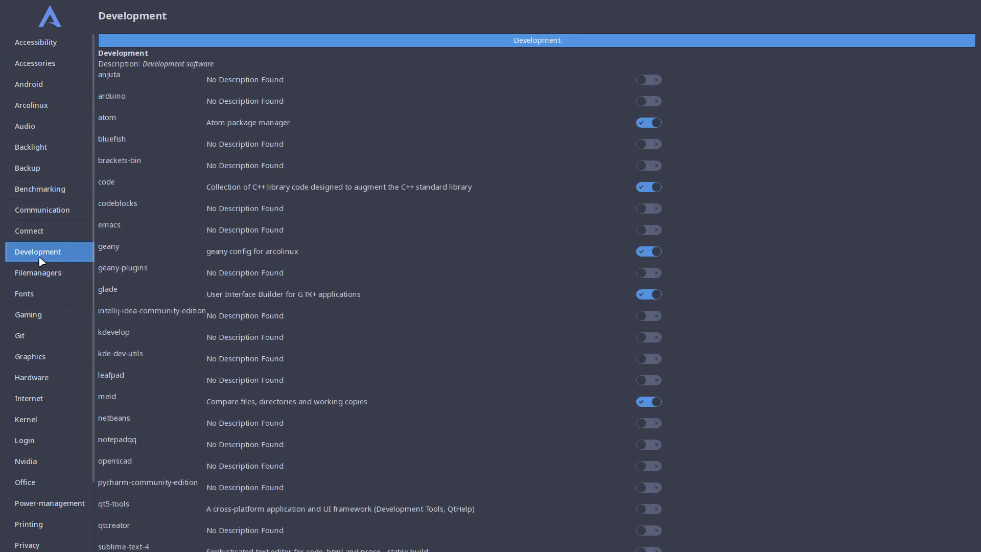
pyautogui.moveTo(200, 125)
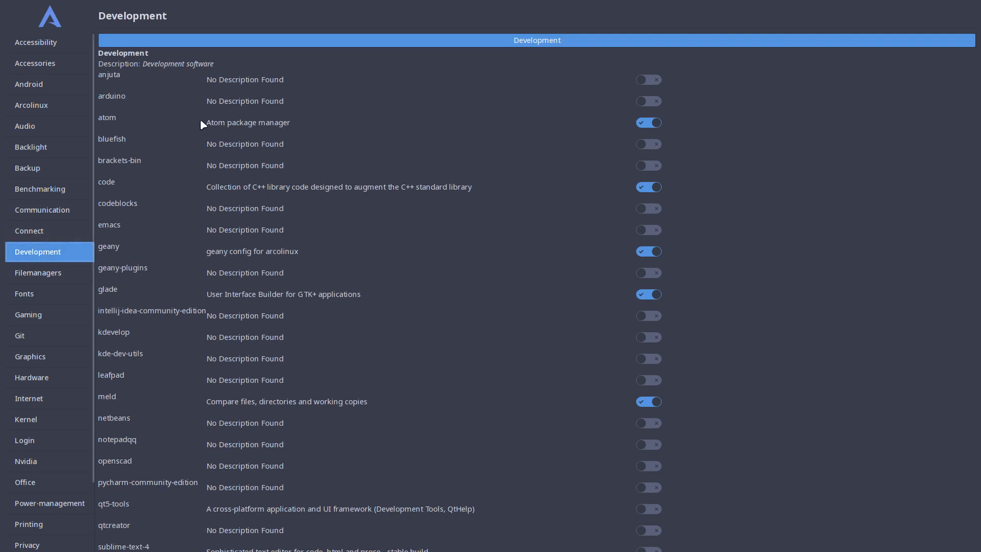
pyautogui.click(37, 272)
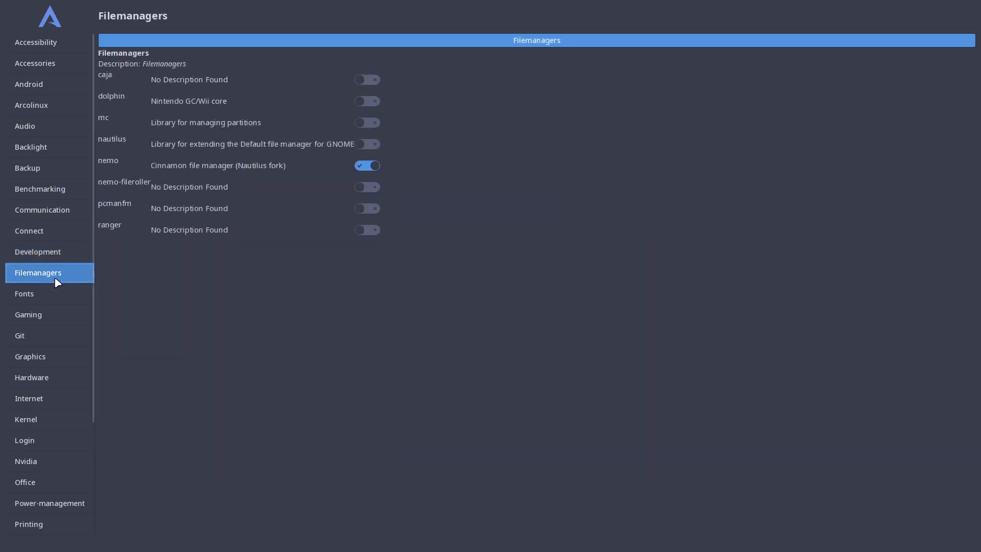
pyautogui.click(24, 293)
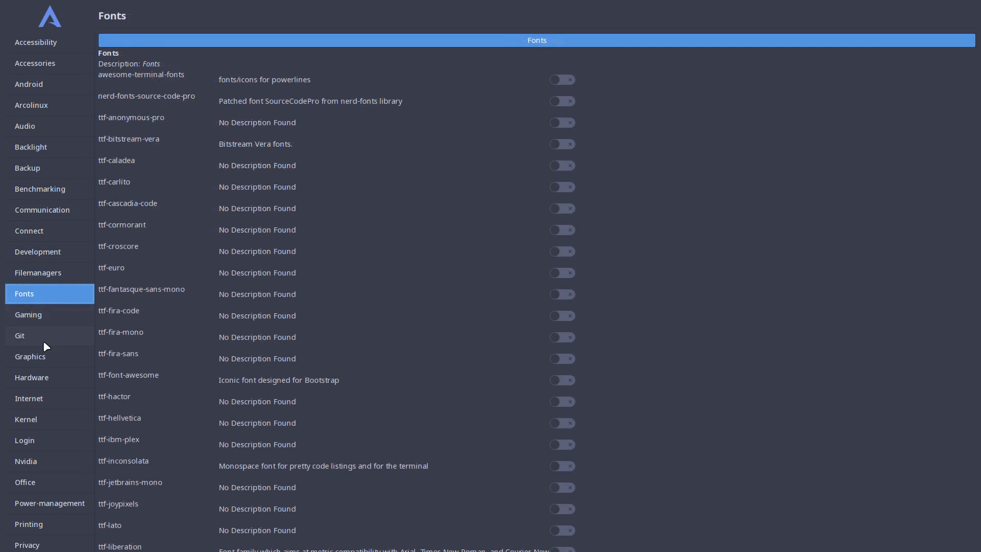
pyautogui.moveTo(86, 347)
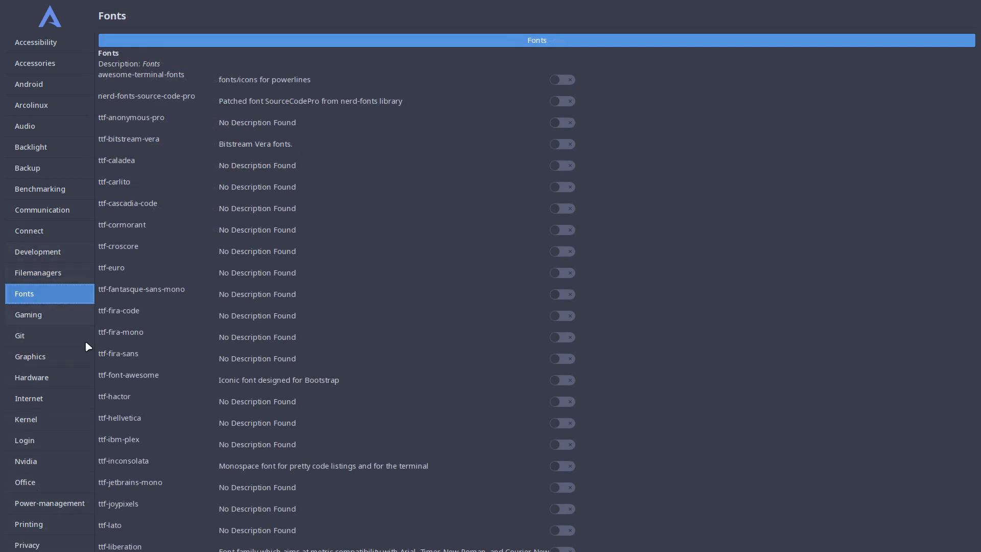
# - Browse Privacy, Connect, Benchmarking and Backup, viewing Timeshift and general backup packages
pyautogui.click(27, 543)
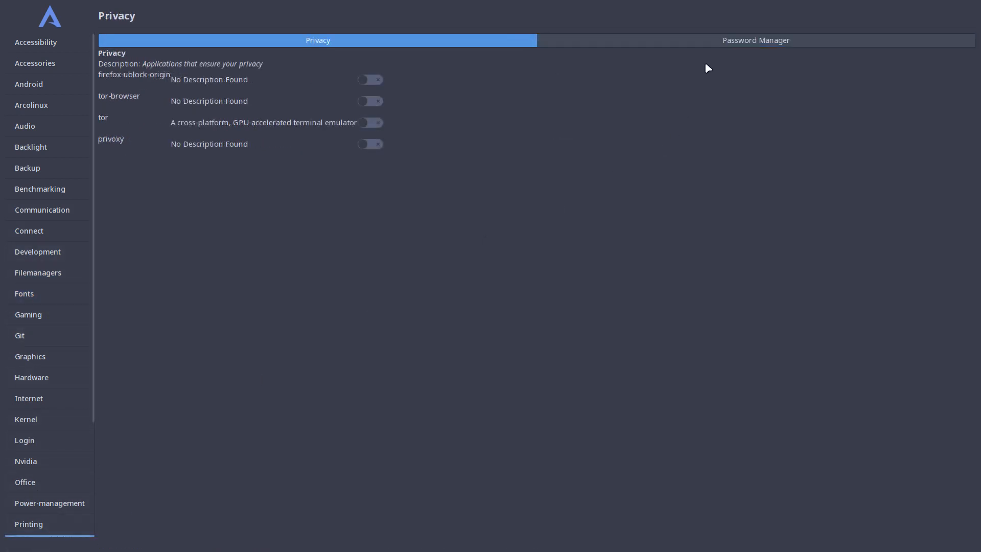
pyautogui.moveTo(623, 43)
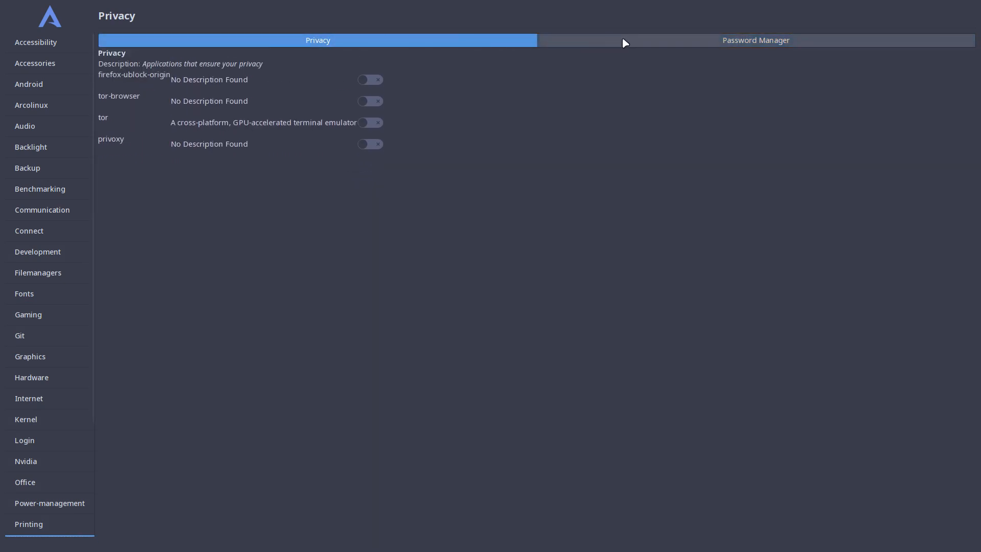
pyautogui.click(29, 231)
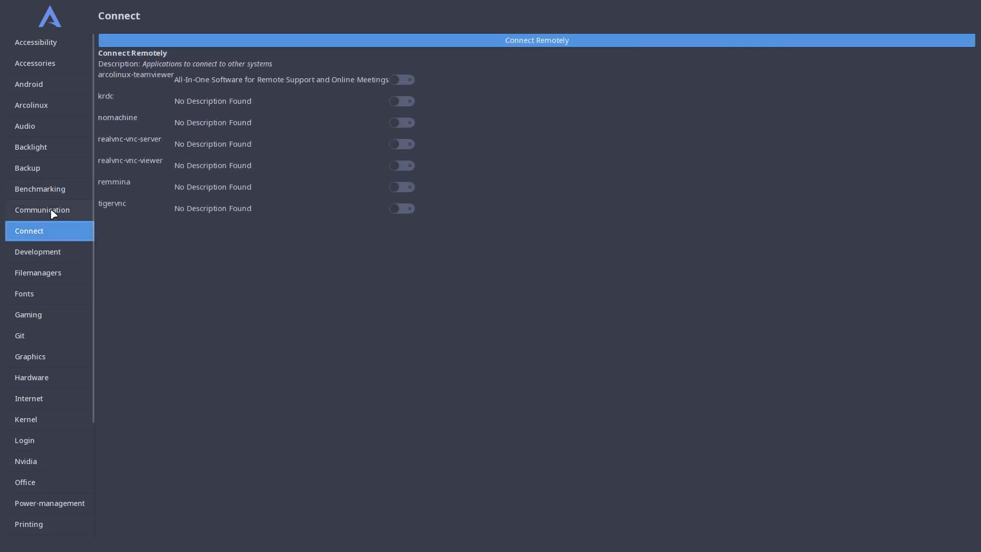
pyautogui.click(39, 189)
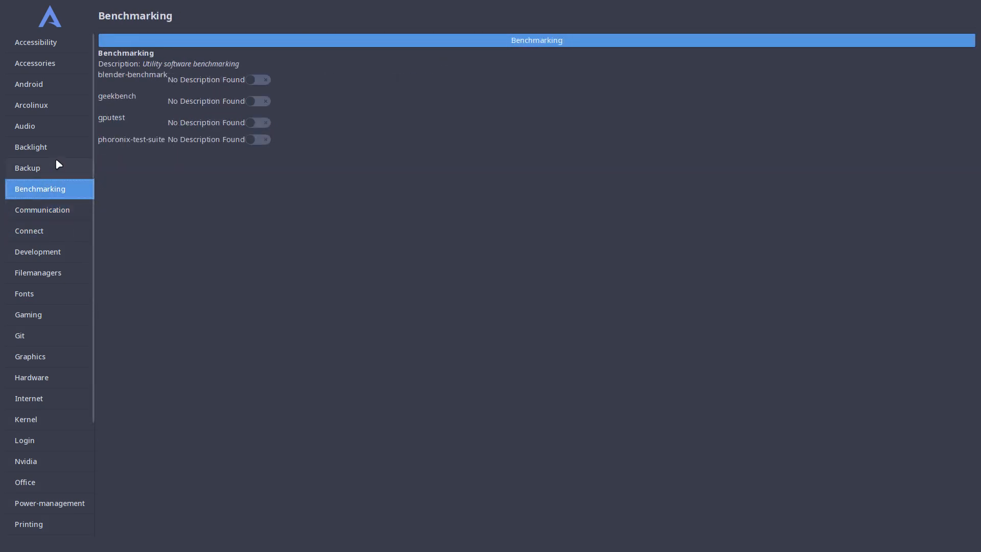
pyautogui.click(28, 167)
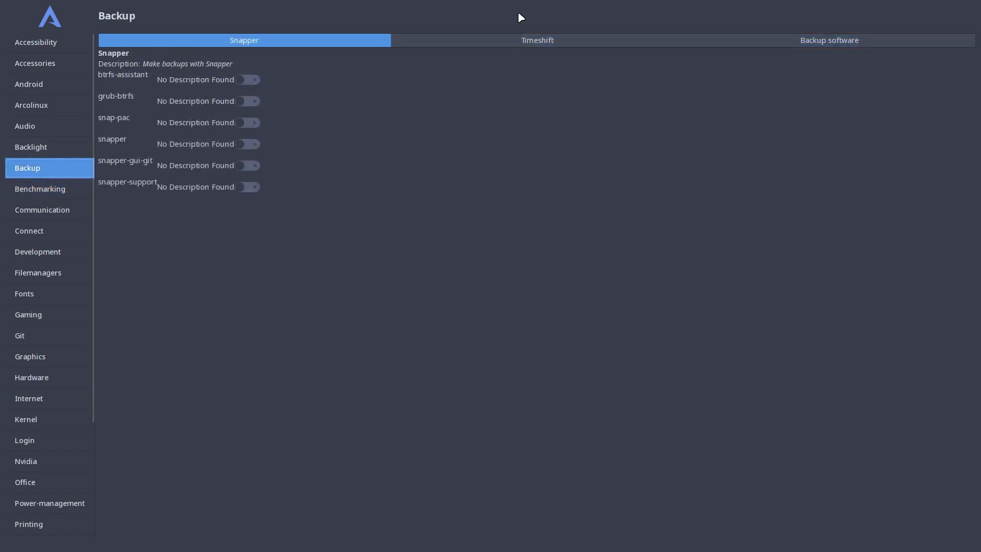
pyautogui.click(536, 40)
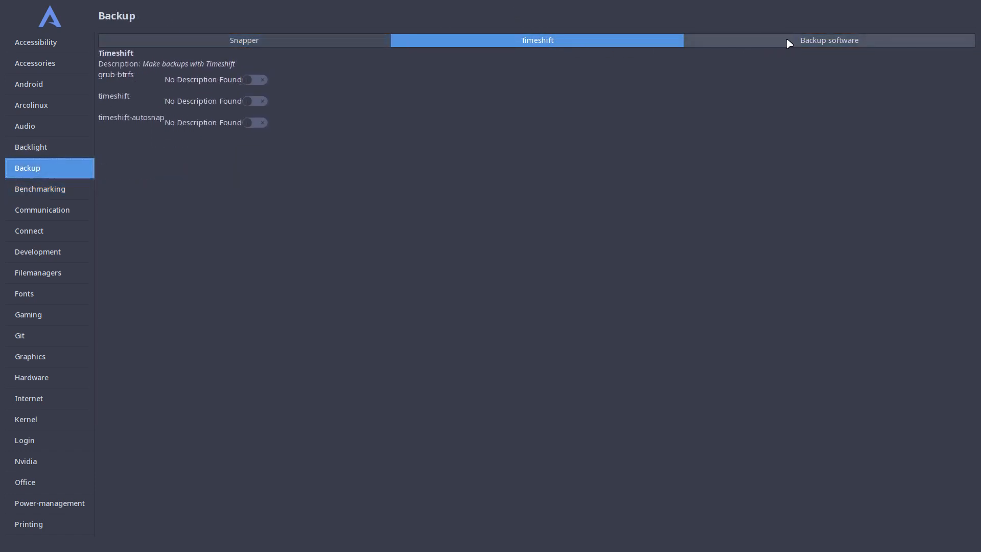
pyautogui.click(828, 40)
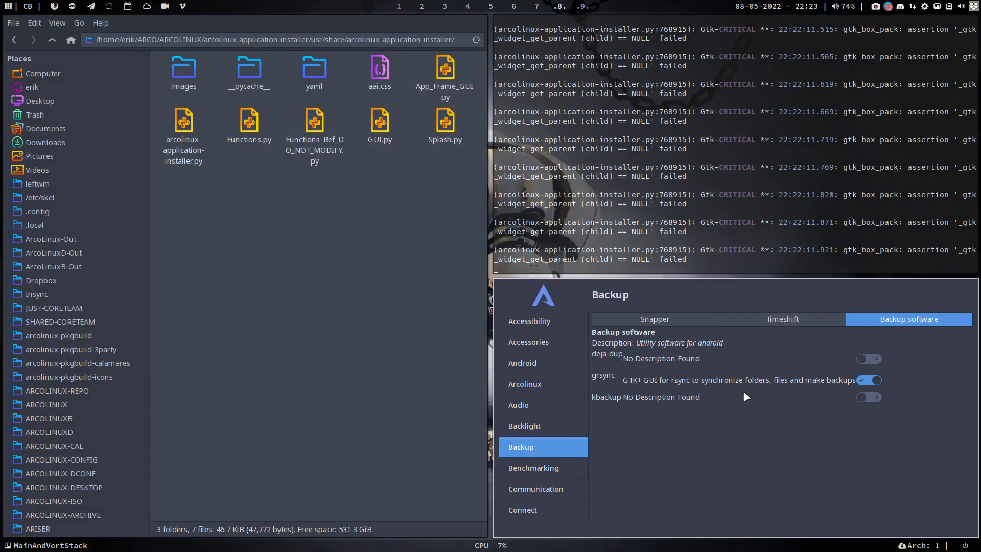
pyautogui.moveTo(716, 436)
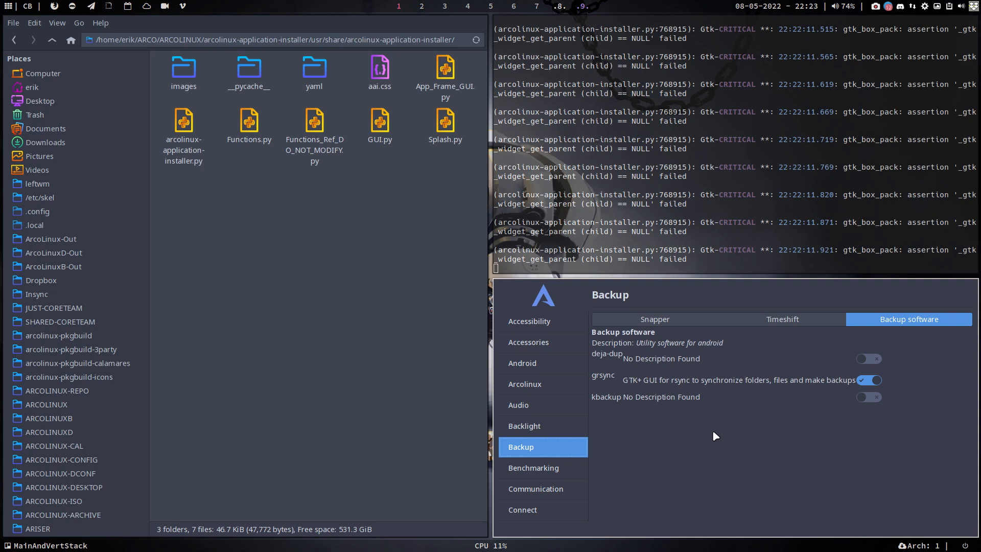
pyautogui.moveTo(670, 338)
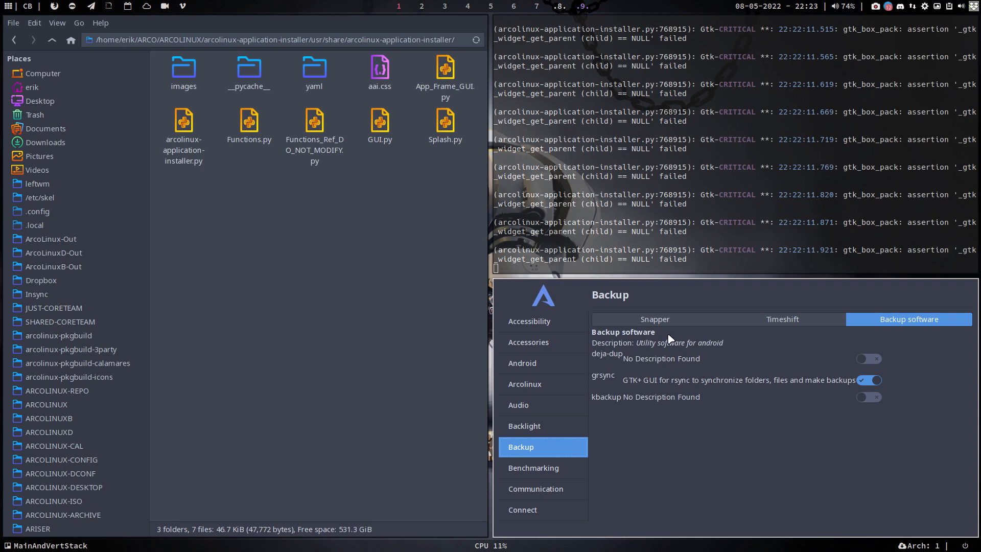
pyautogui.moveTo(700, 480)
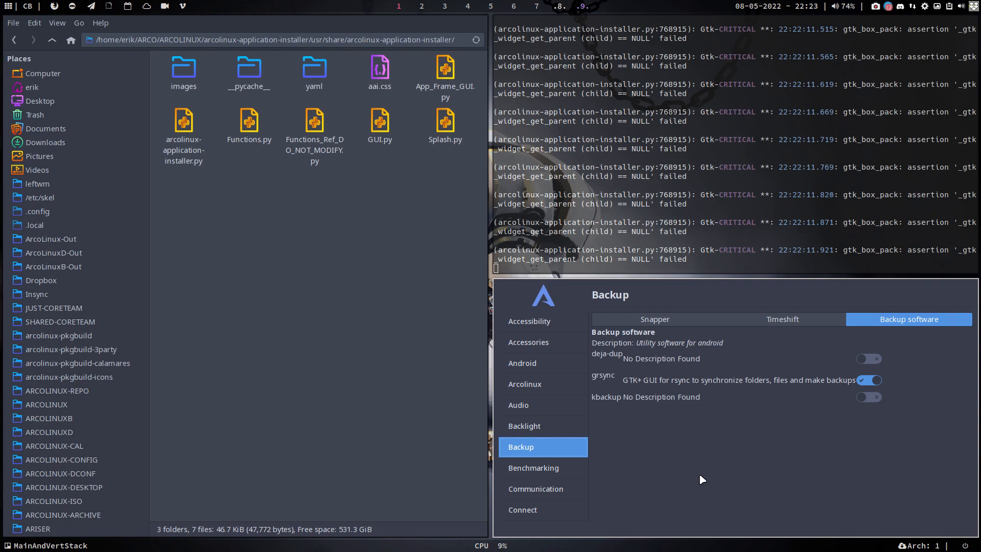
# - Move through Benchmarking and Connect to the Development packages list
pyautogui.click(533, 468)
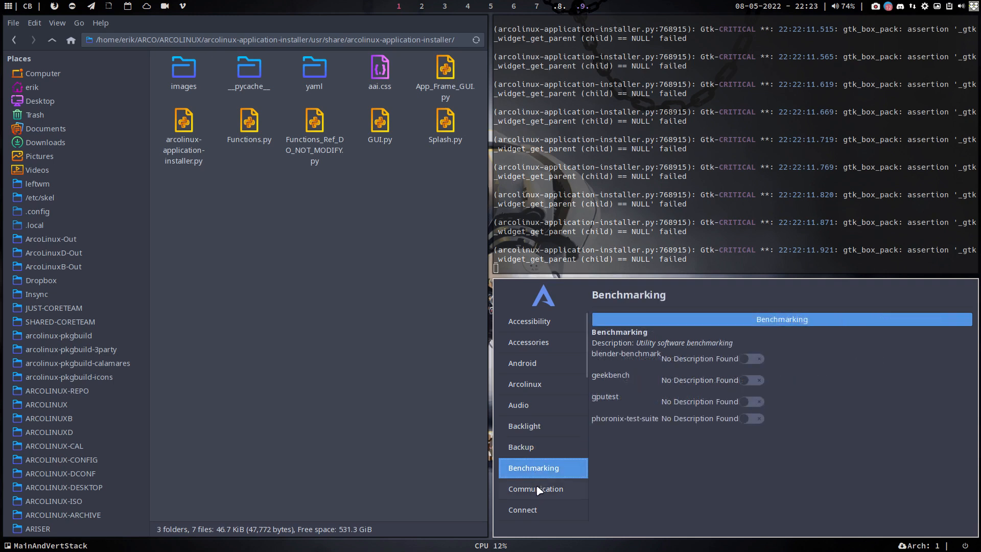
pyautogui.click(522, 510)
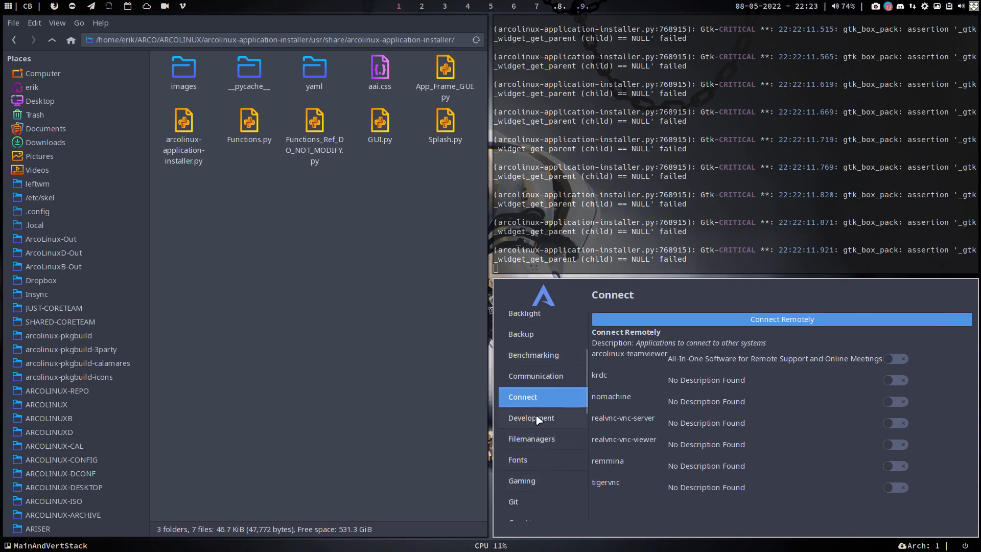
pyautogui.click(531, 423)
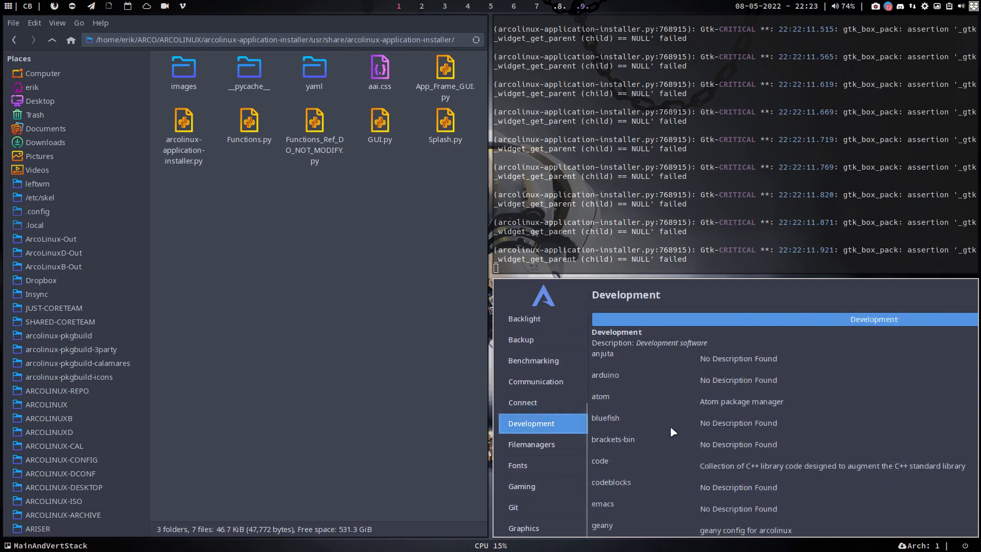
pyautogui.moveTo(632, 497)
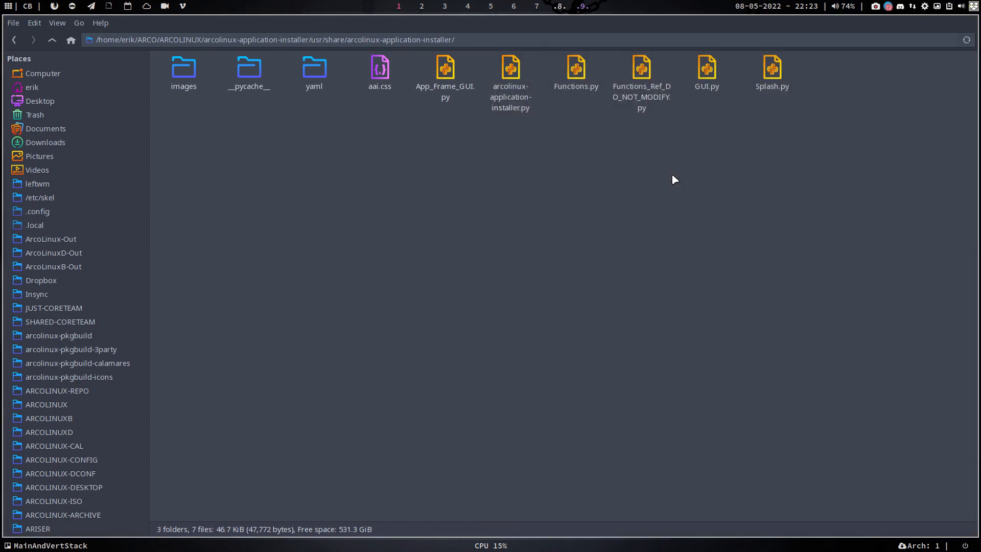
pyautogui.moveTo(657, 176)
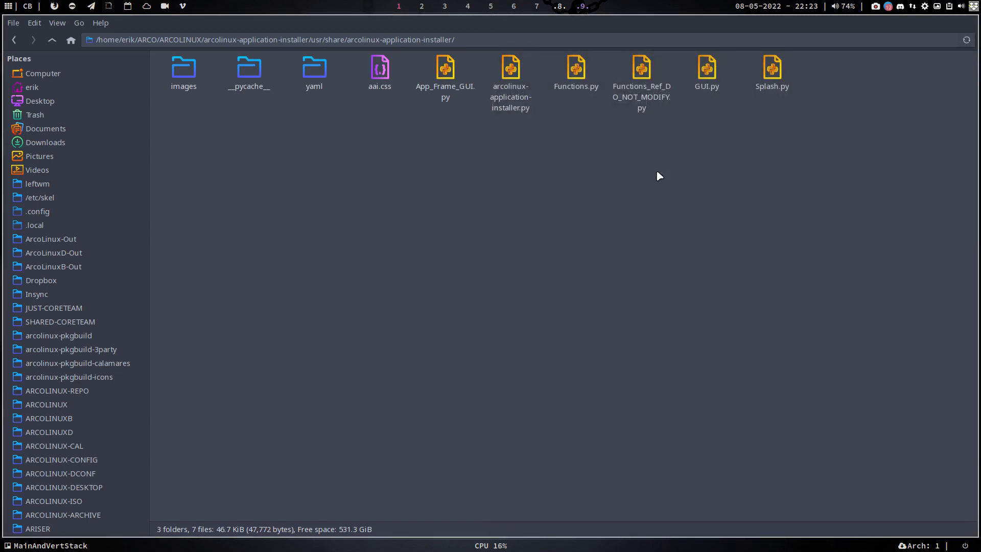
pyautogui.moveTo(605, 157)
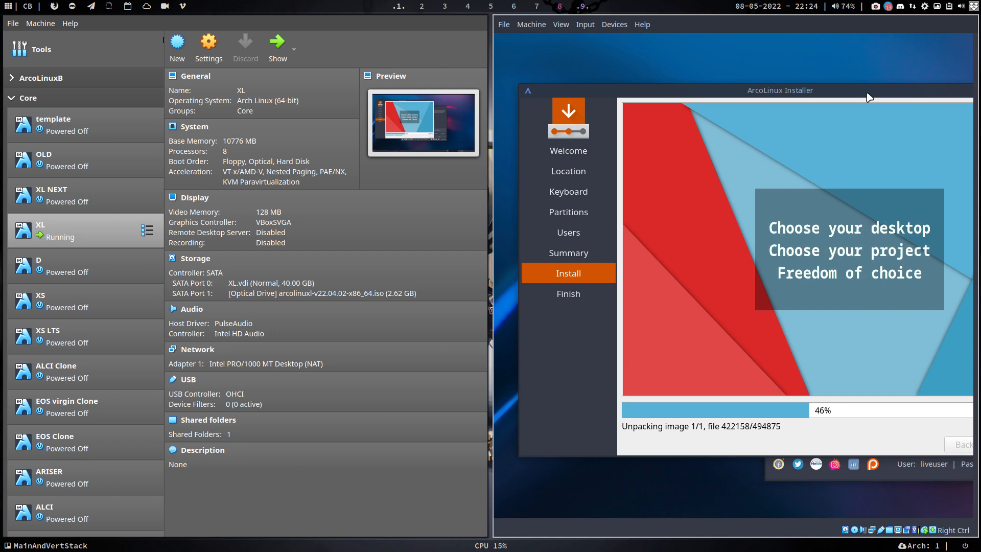
pyautogui.moveTo(899, 398)
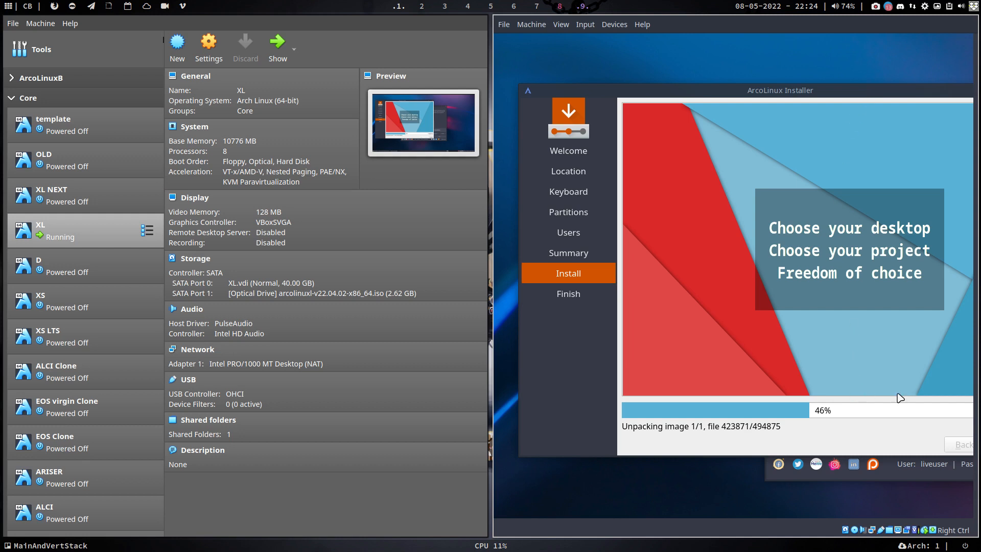